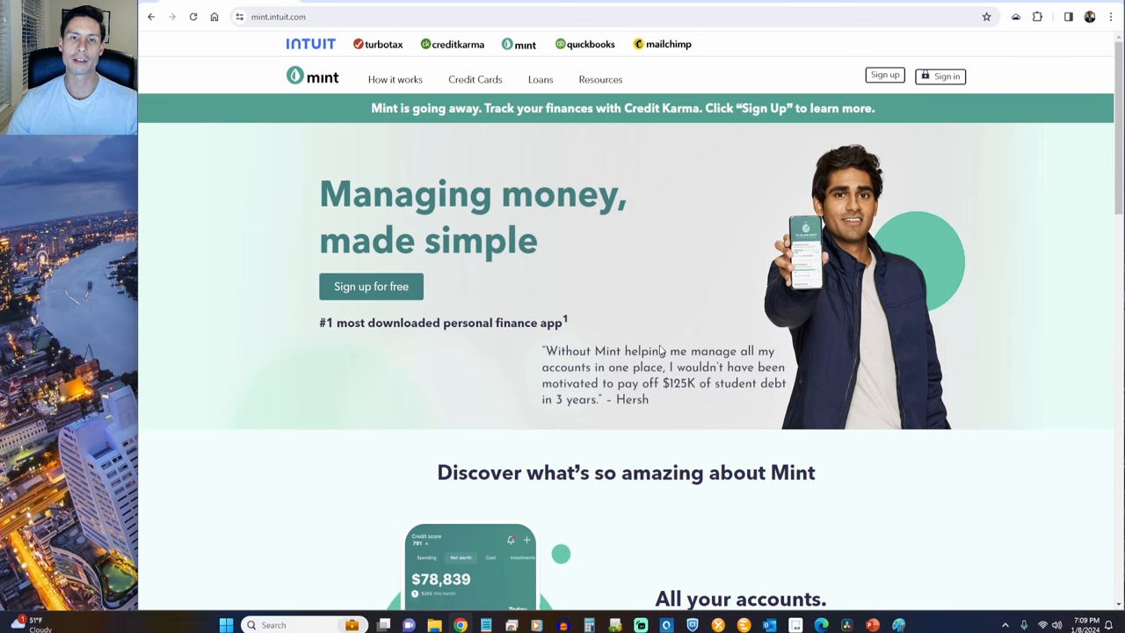
# Step: Follow the Mint Sign Up banner to Credit Karma's page about Mint features moving there
pyautogui.click(371, 285)
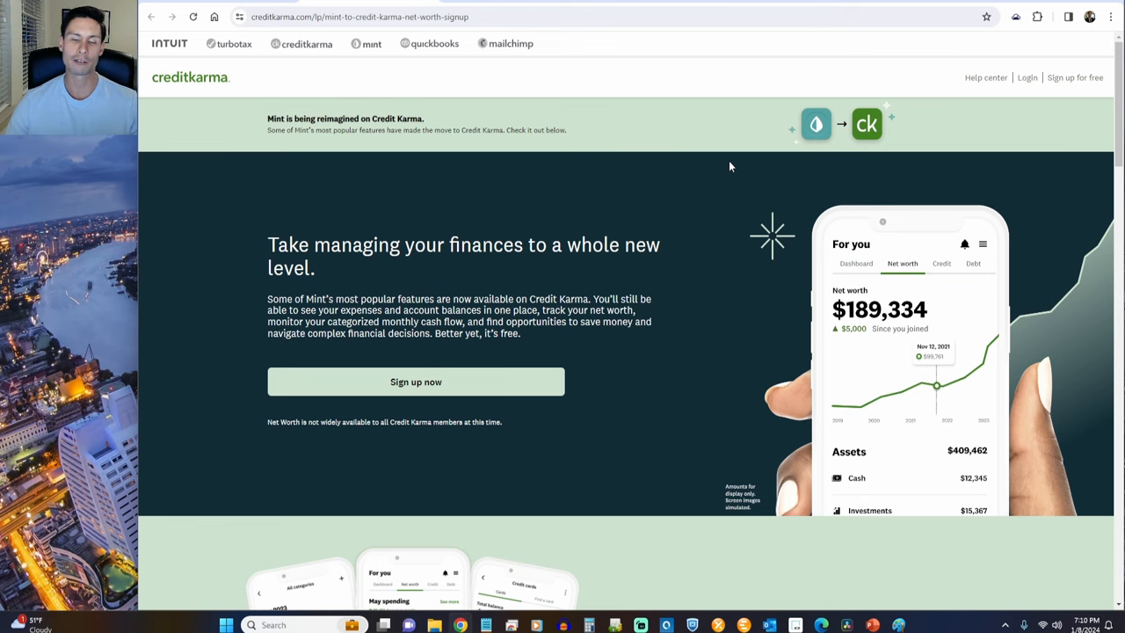
pyautogui.scroll(-3)
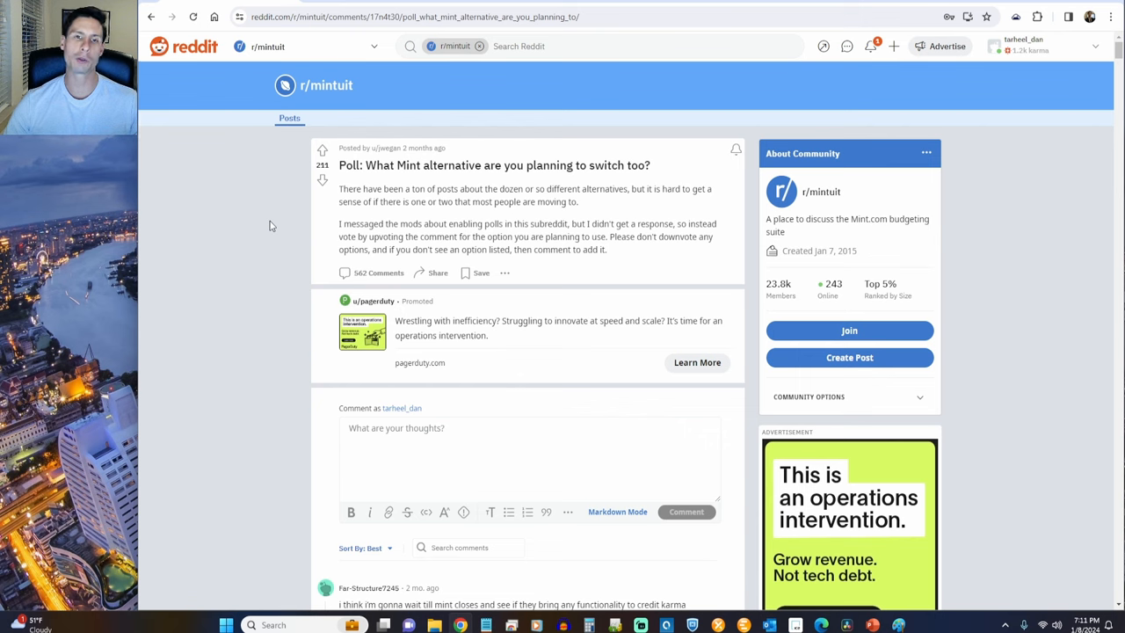
pyautogui.moveTo(291, 281)
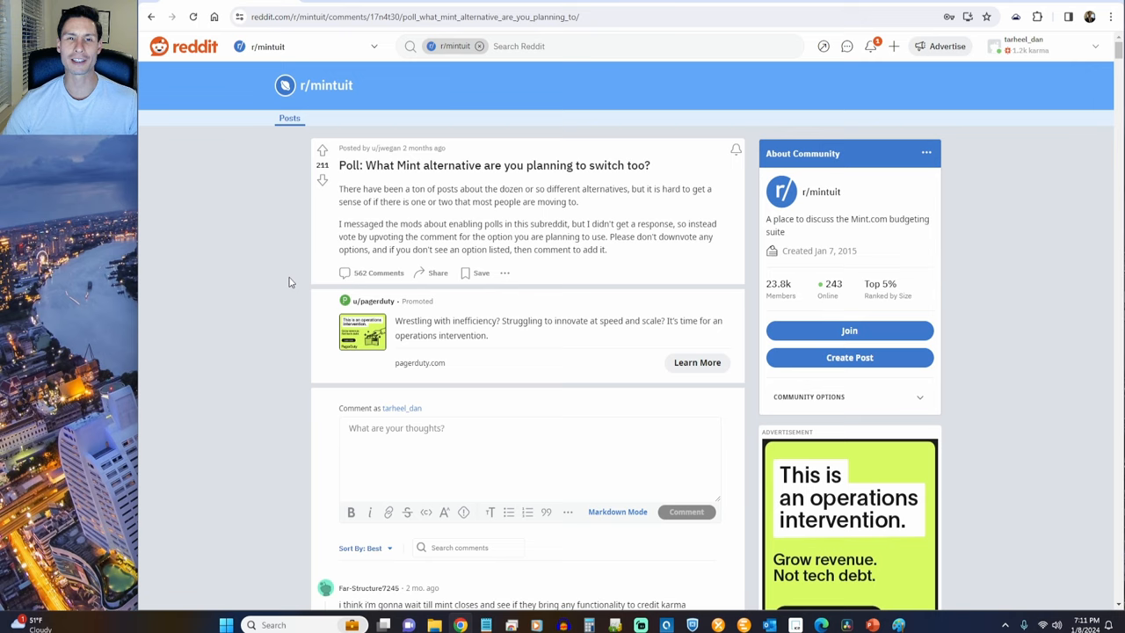
# Step: Read further down the r/mintuit Mint alternatives poll thread before heading to monarchmoney.com
pyautogui.scroll(-3)
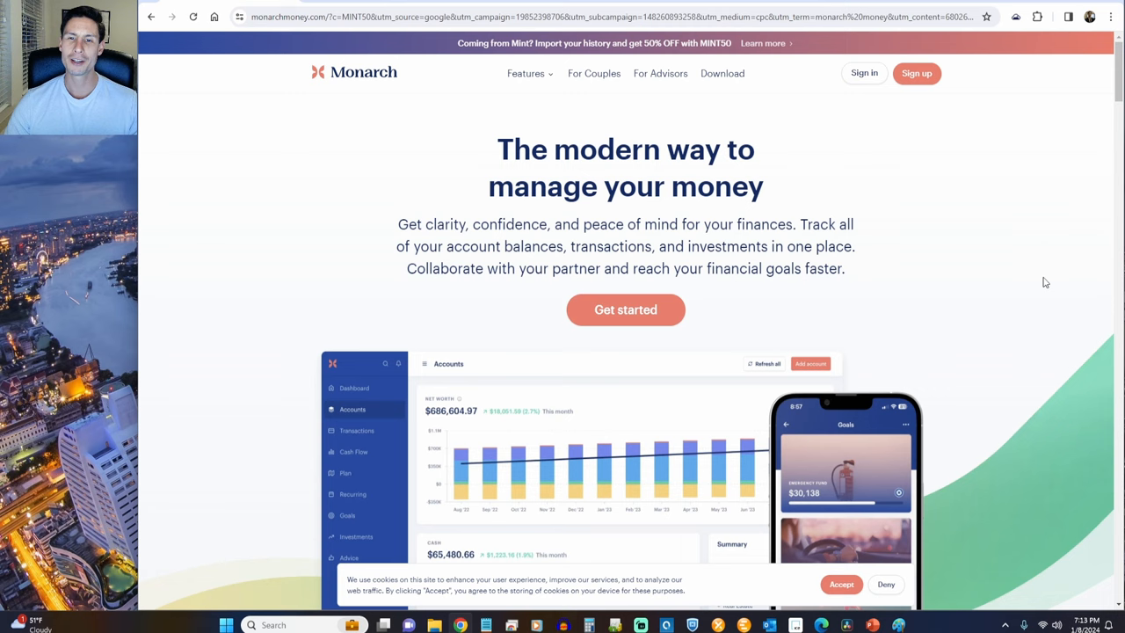
# Step: Dismiss the cookie notice and begin creating a Monarch account
pyautogui.click(525, 74)
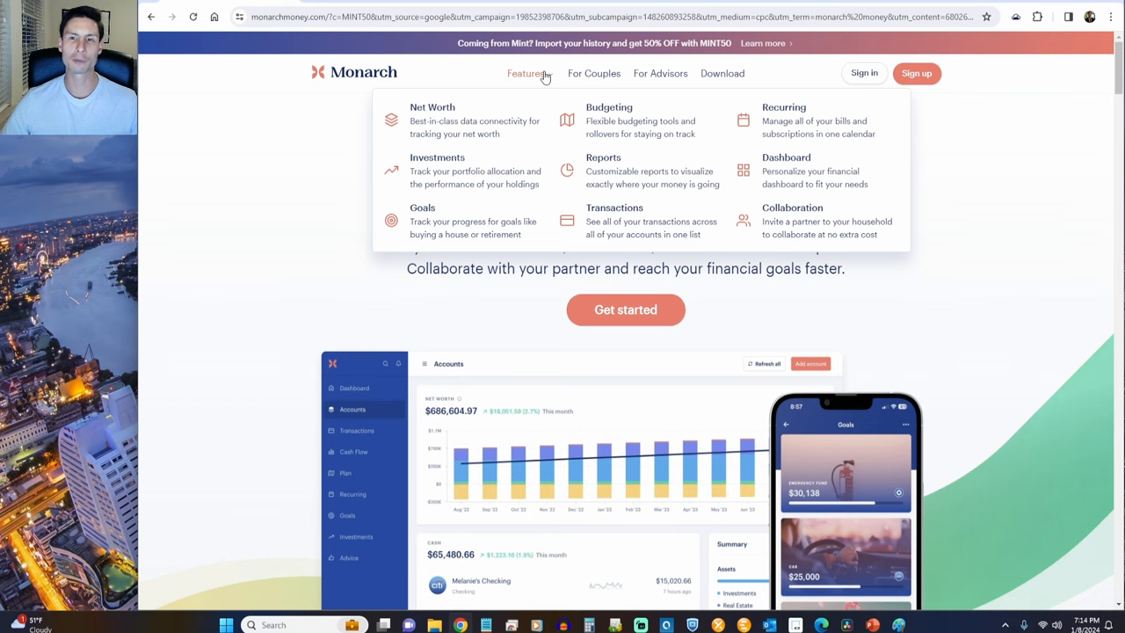
pyautogui.moveTo(722, 73)
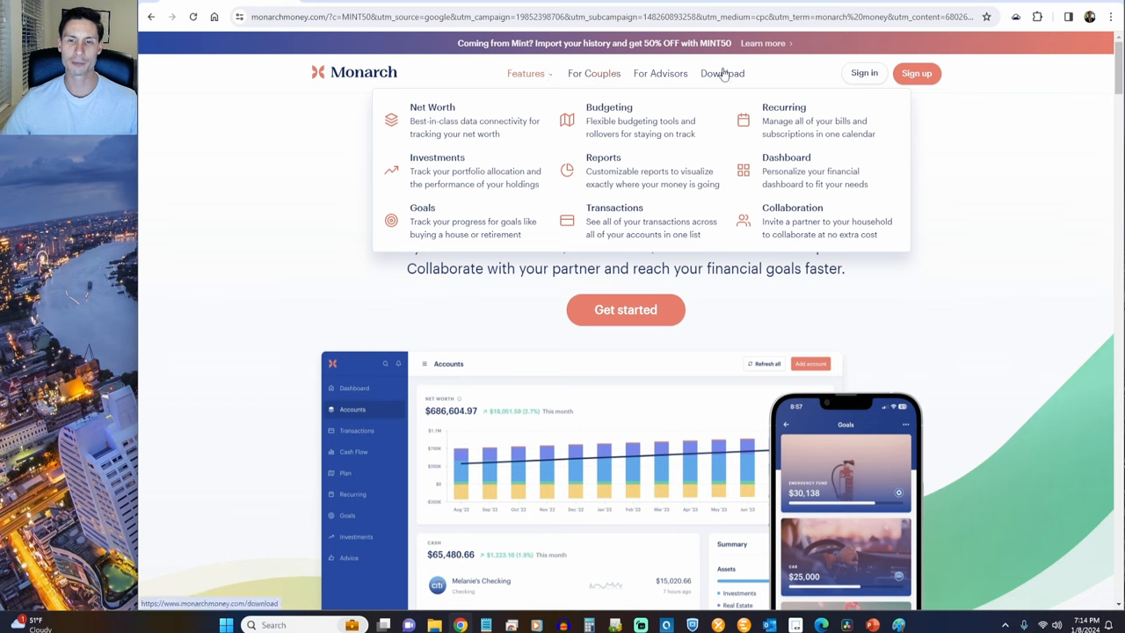
pyautogui.moveTo(812, 77)
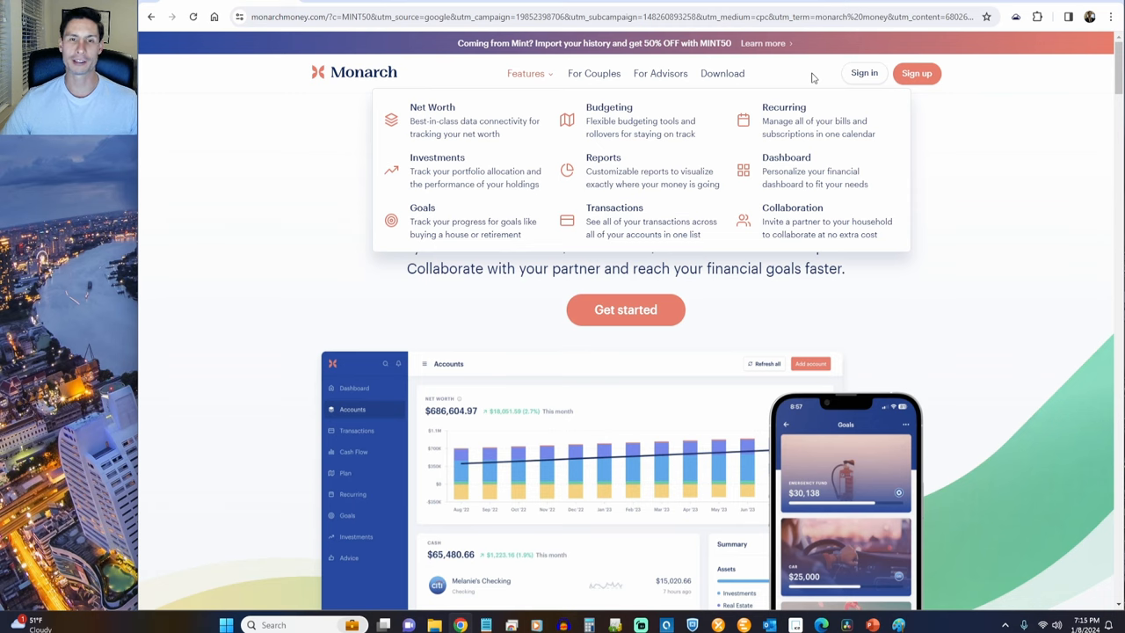
pyautogui.click(916, 74)
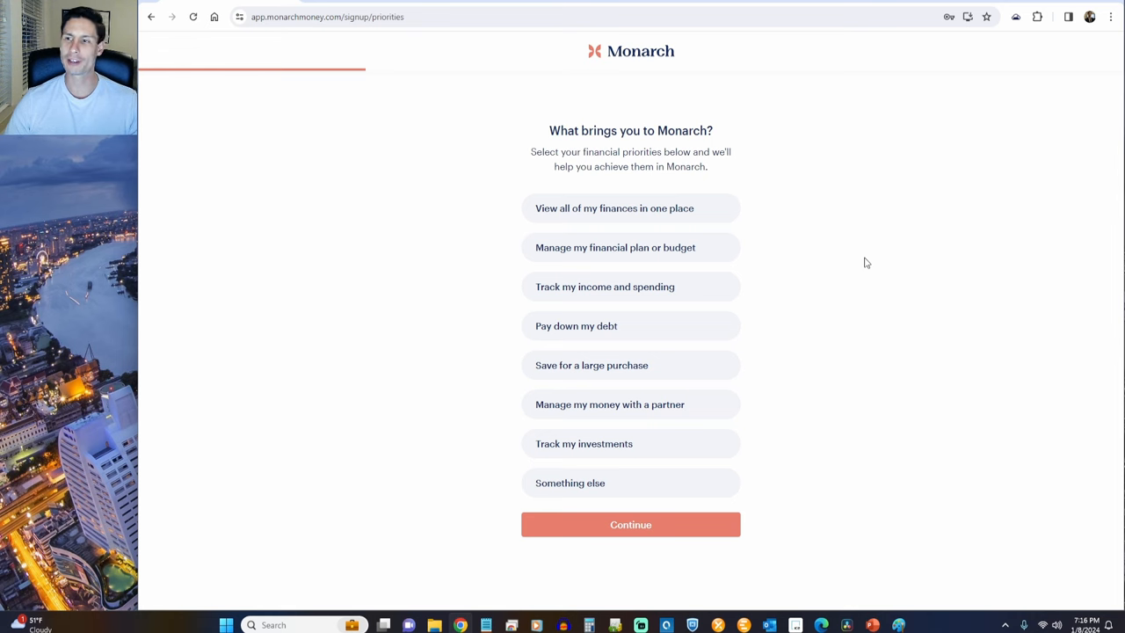
# Step: Continue past the priorities question, connect Charles Schwab and confirm the account synced
pyautogui.click(629, 524)
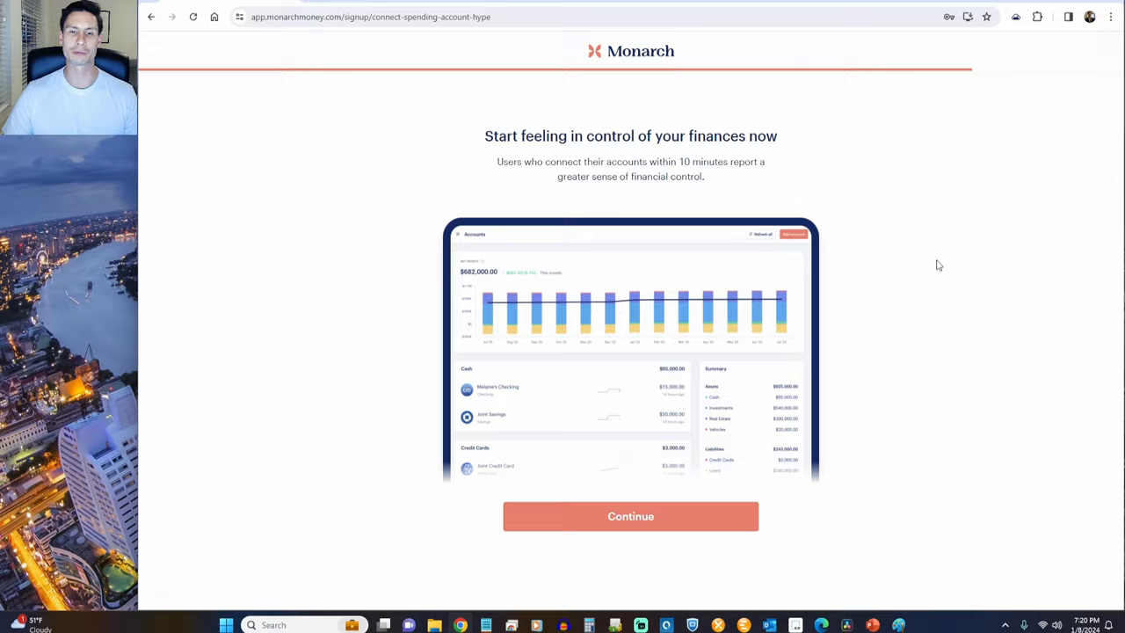
pyautogui.click(629, 516)
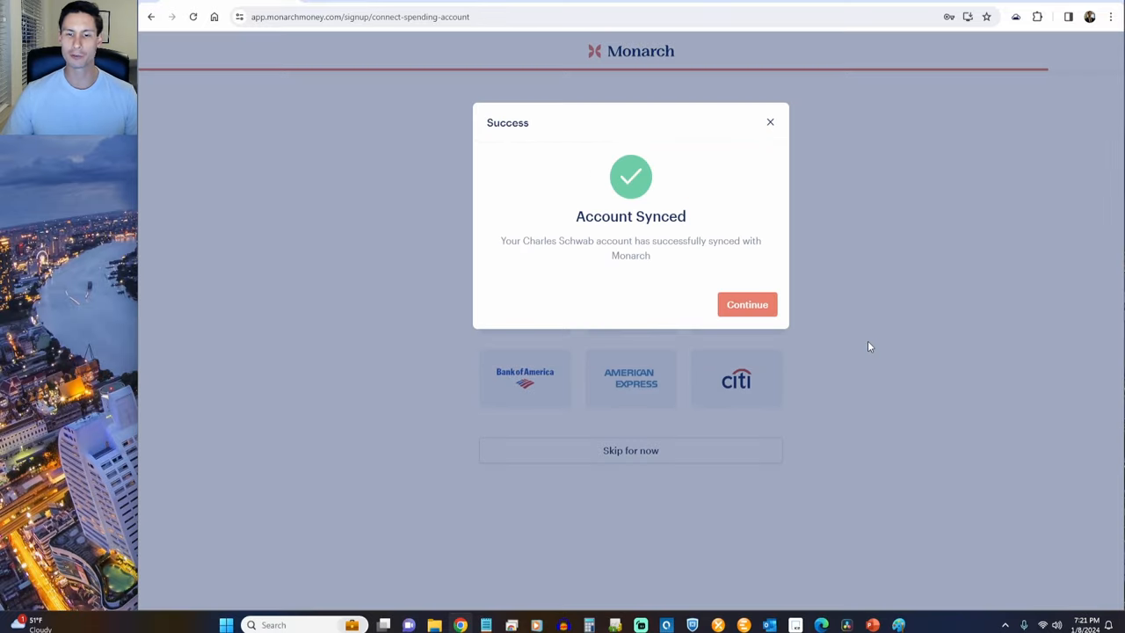
pyautogui.moveTo(858, 341)
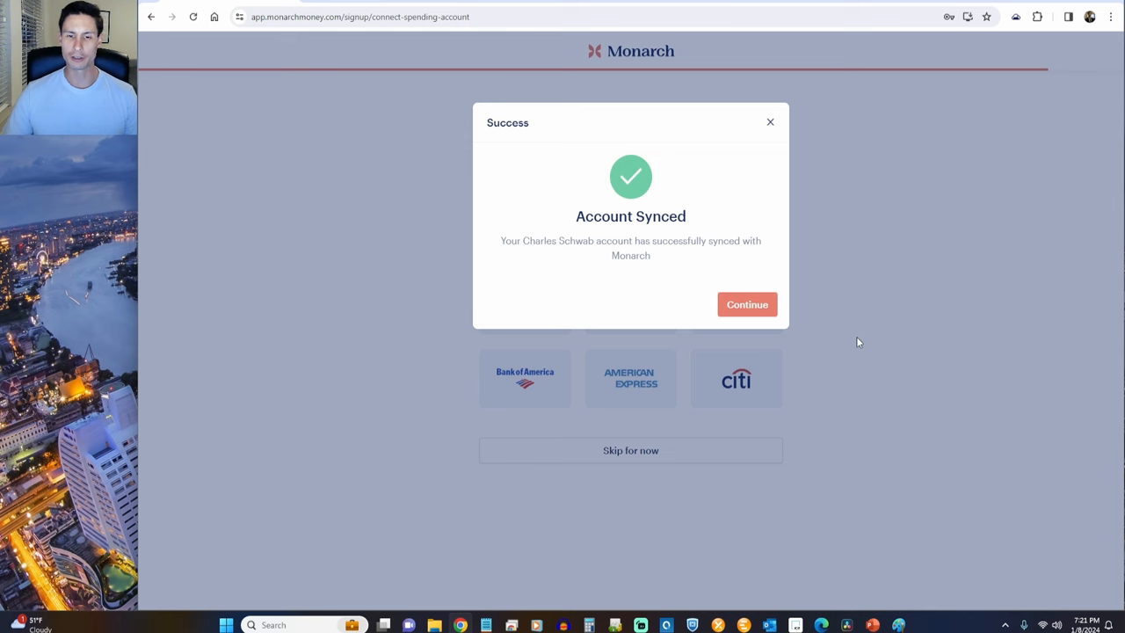
pyautogui.click(745, 304)
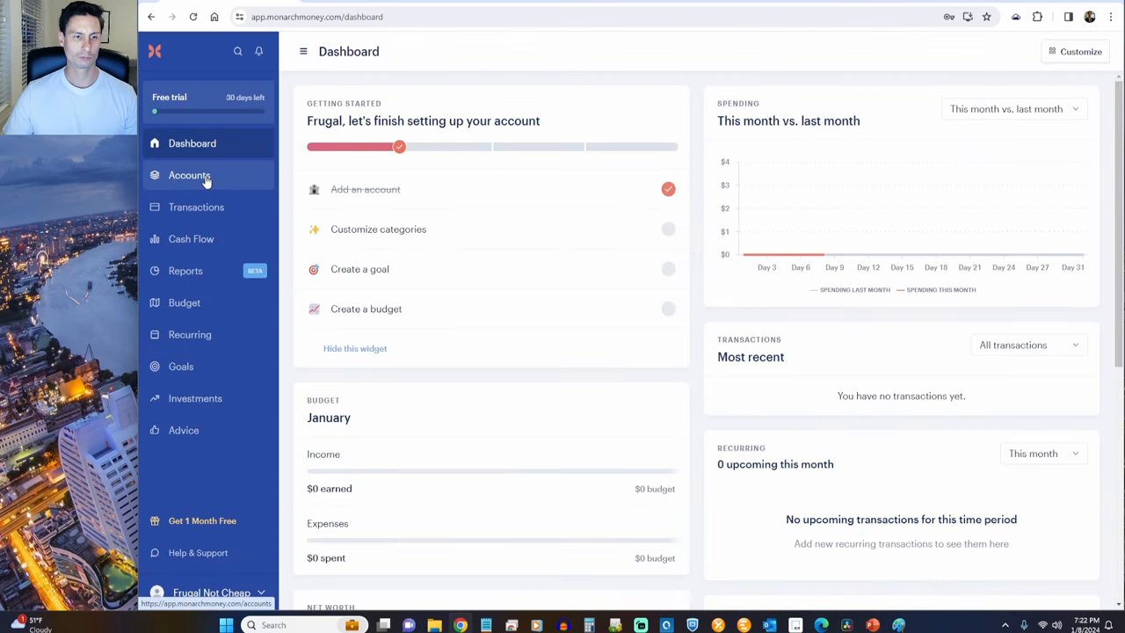
# Step: Add a Capital One credit card account from Accounts and return to the dashboard
pyautogui.click(190, 176)
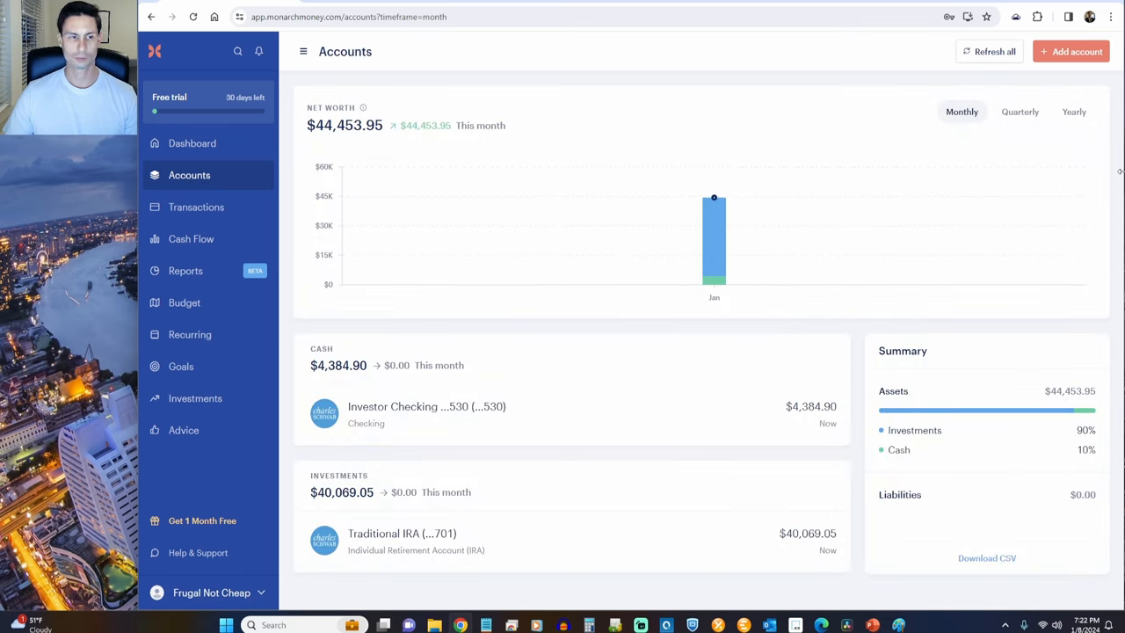
pyautogui.click(1070, 51)
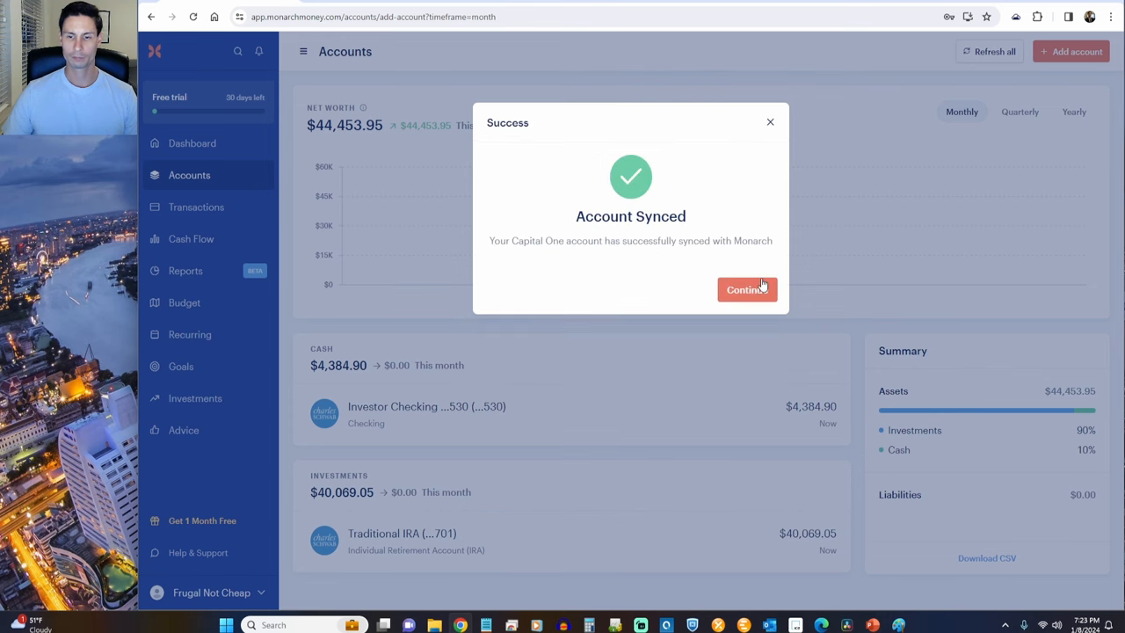
pyautogui.click(745, 288)
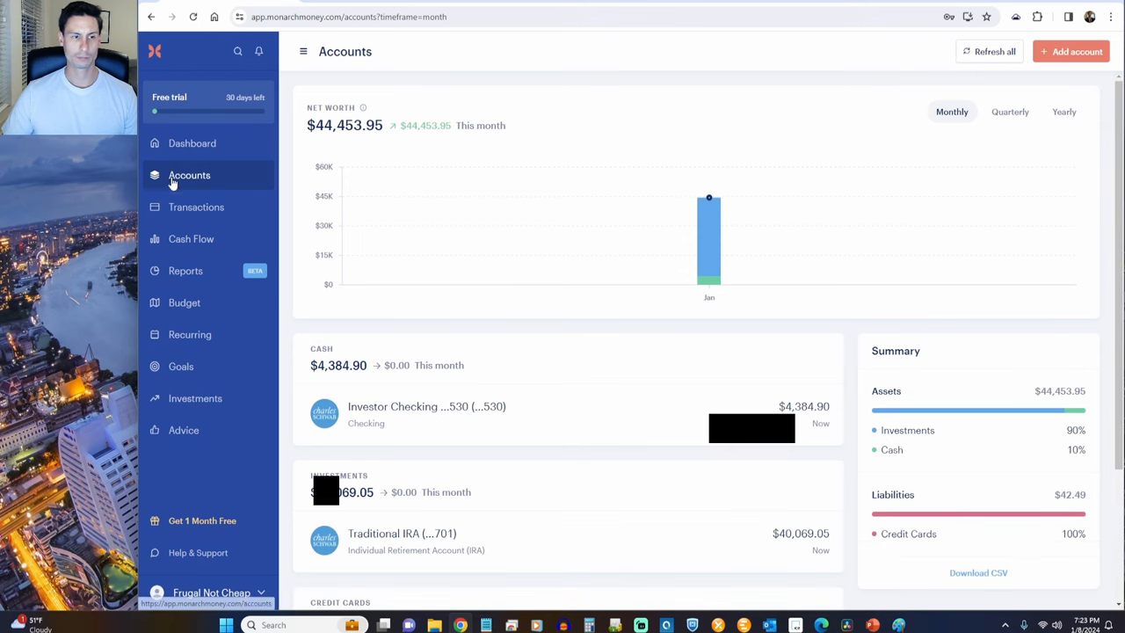
pyautogui.click(191, 142)
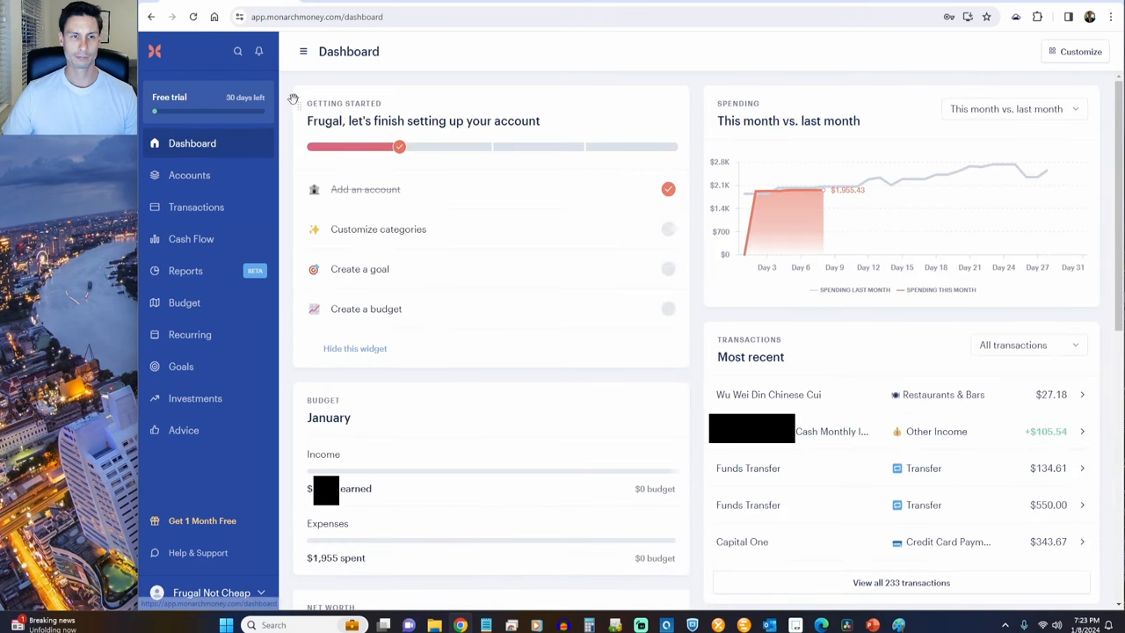
pyautogui.moveTo(696, 85)
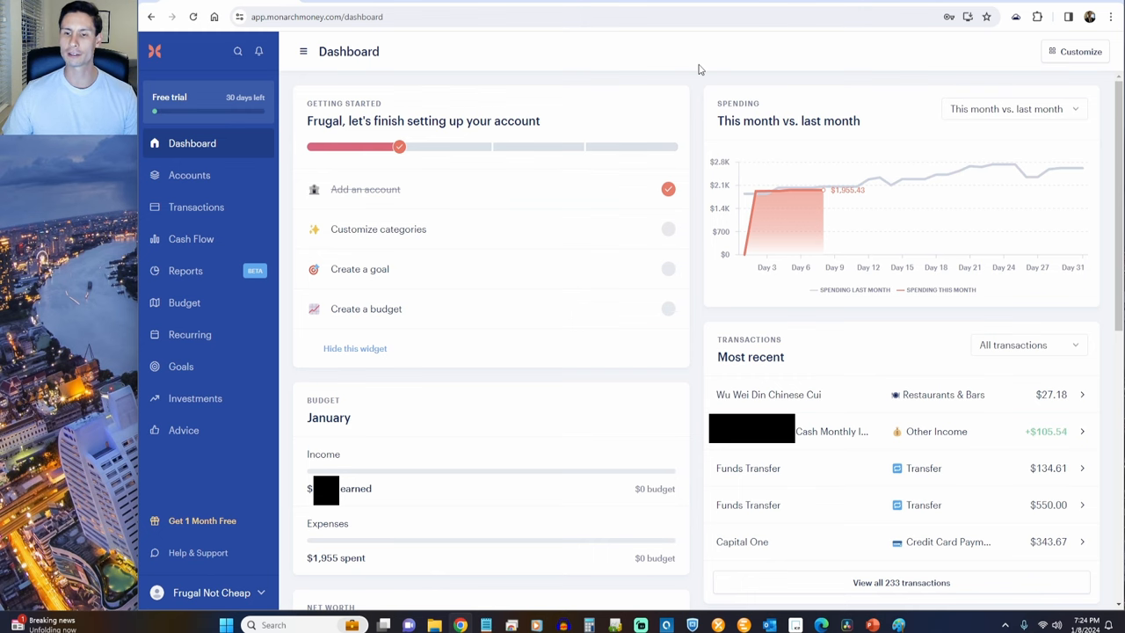
# Step: Review the dashboard's net worth, recurring and investment widgets, then go to the Accounts overview
pyautogui.scroll(-3)
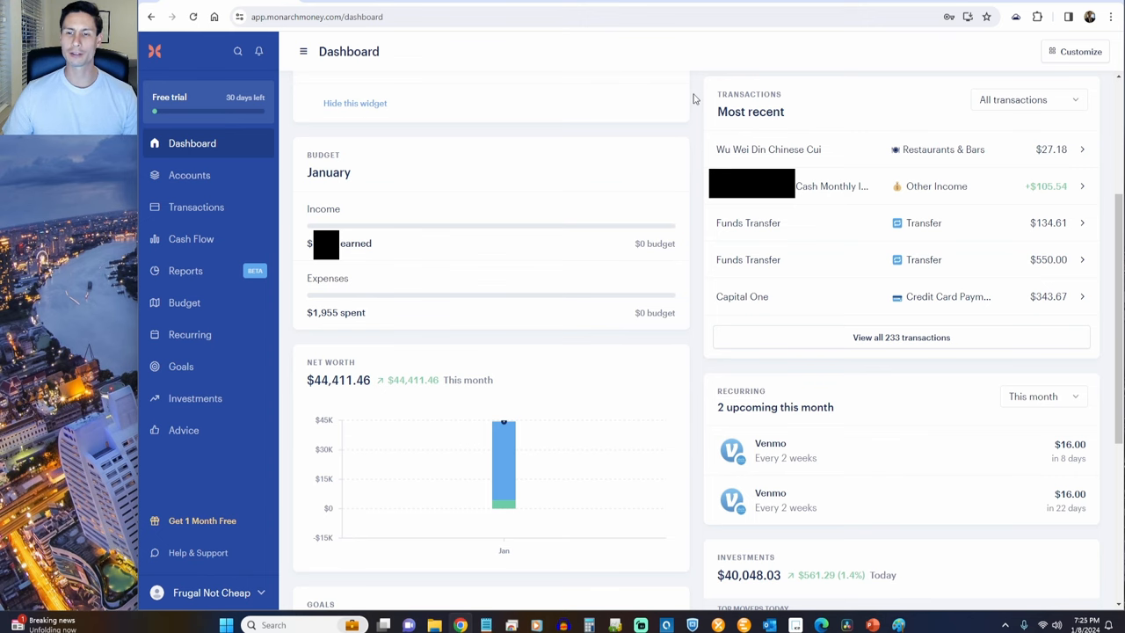
pyautogui.scroll(-3)
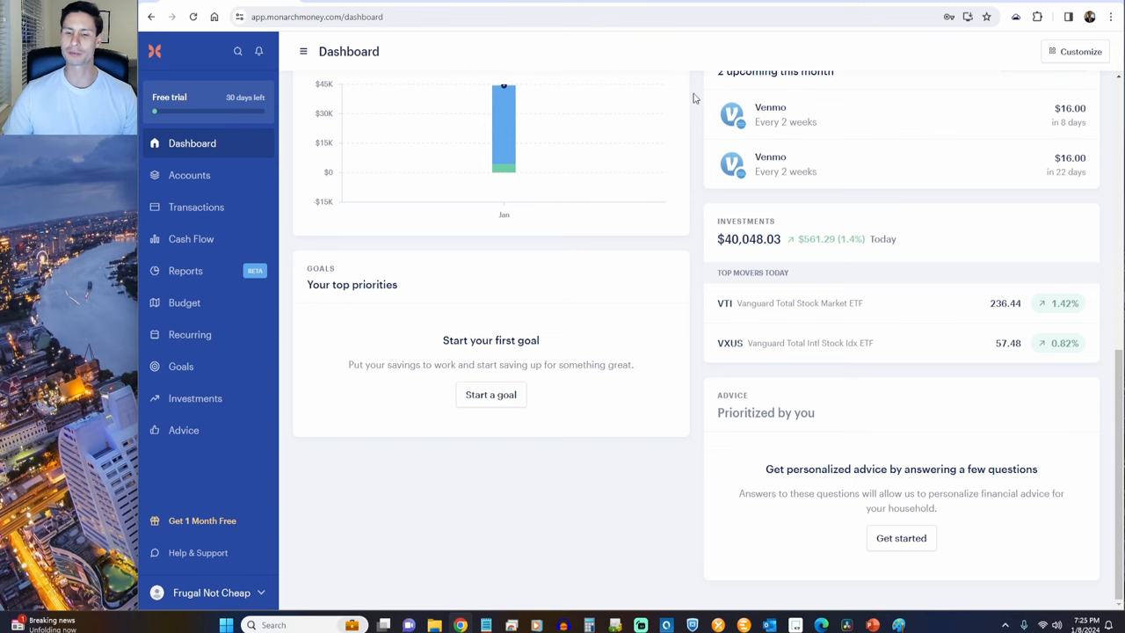
pyautogui.click(190, 176)
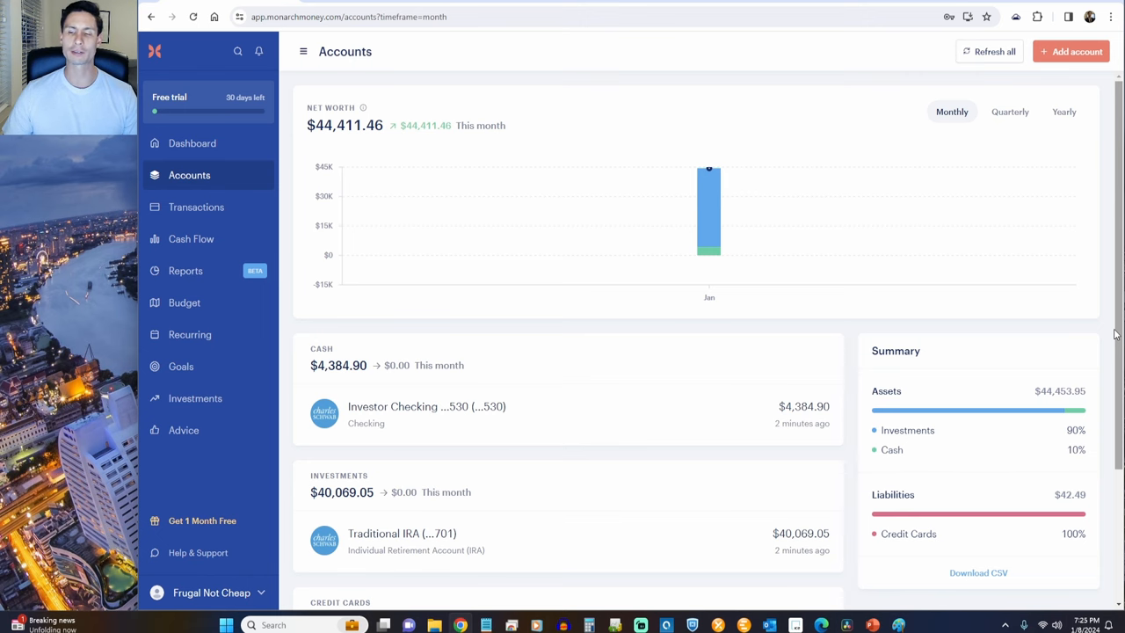
# Step: Look over the credit card accounts and go to the Transactions list
pyautogui.scroll(-3)
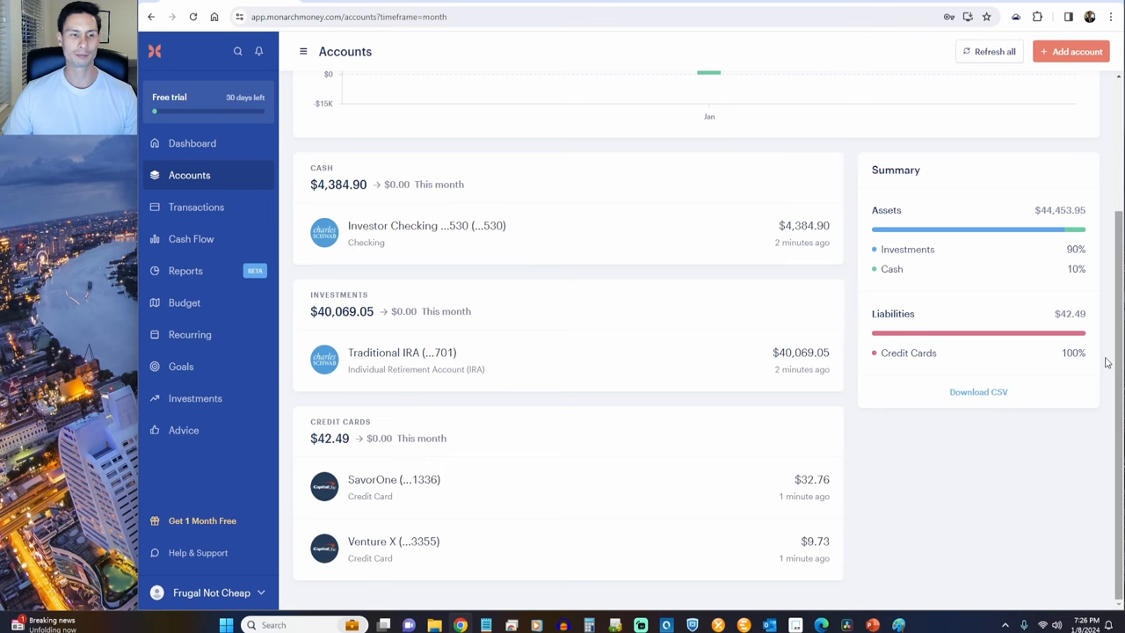
pyautogui.click(197, 208)
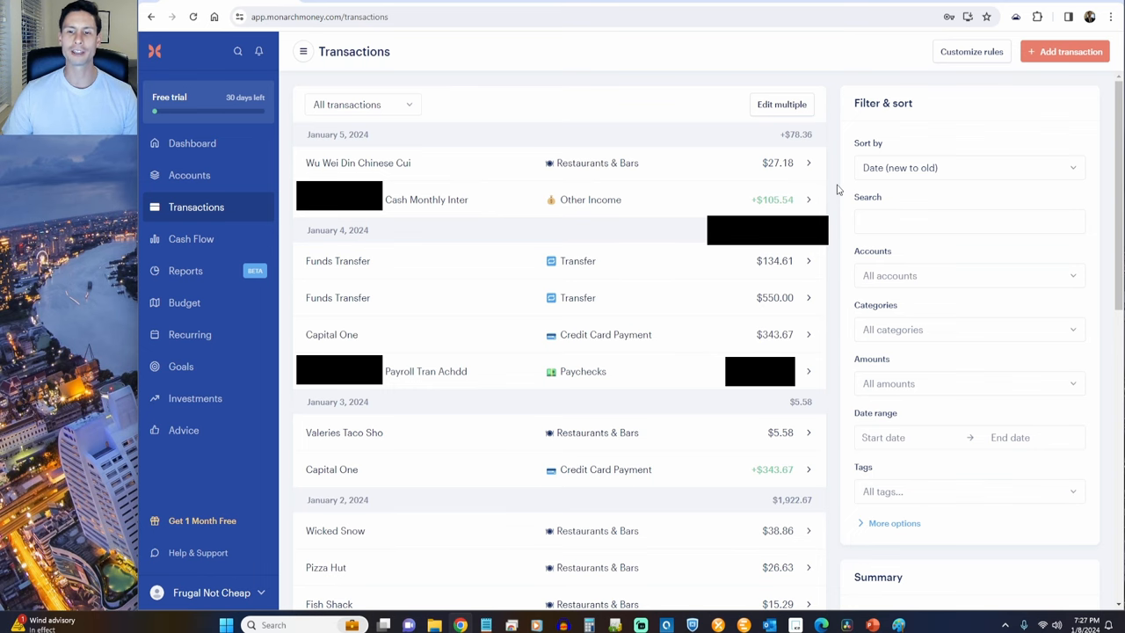
# Step: Browse the transaction history and summary, then go to the Cash Flow page
pyautogui.scroll(-3)
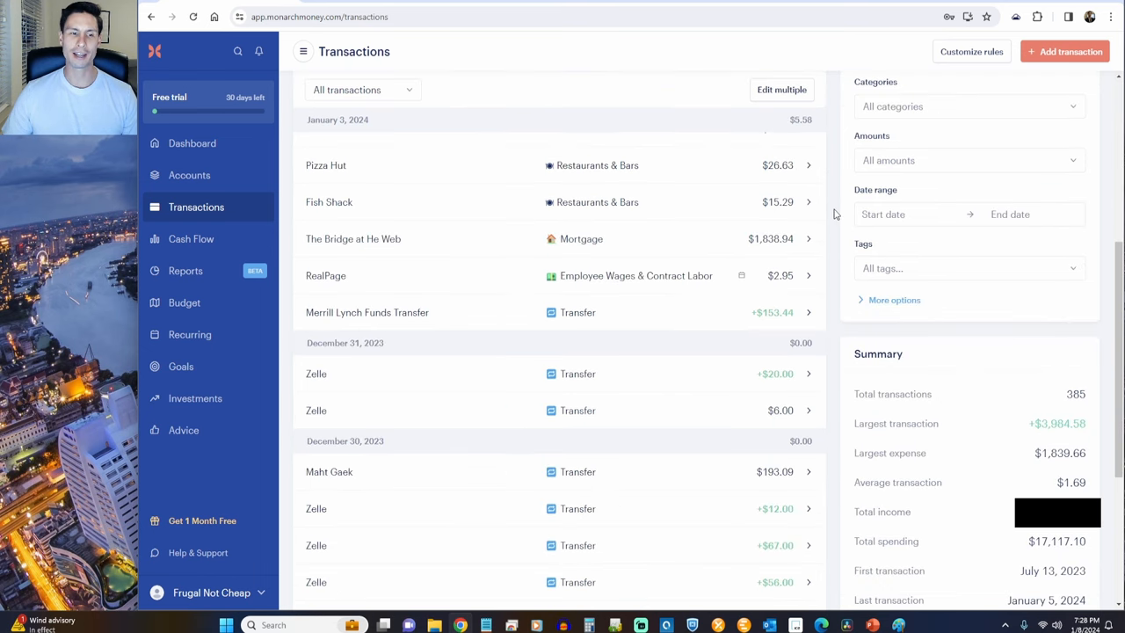
pyautogui.scroll(-3)
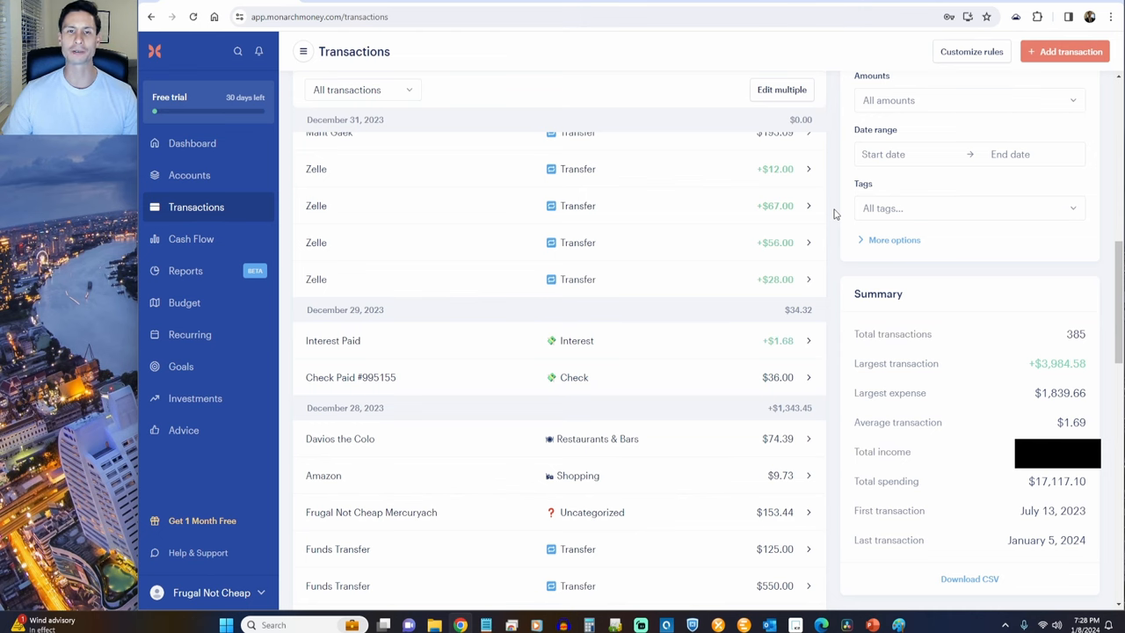
pyautogui.click(190, 239)
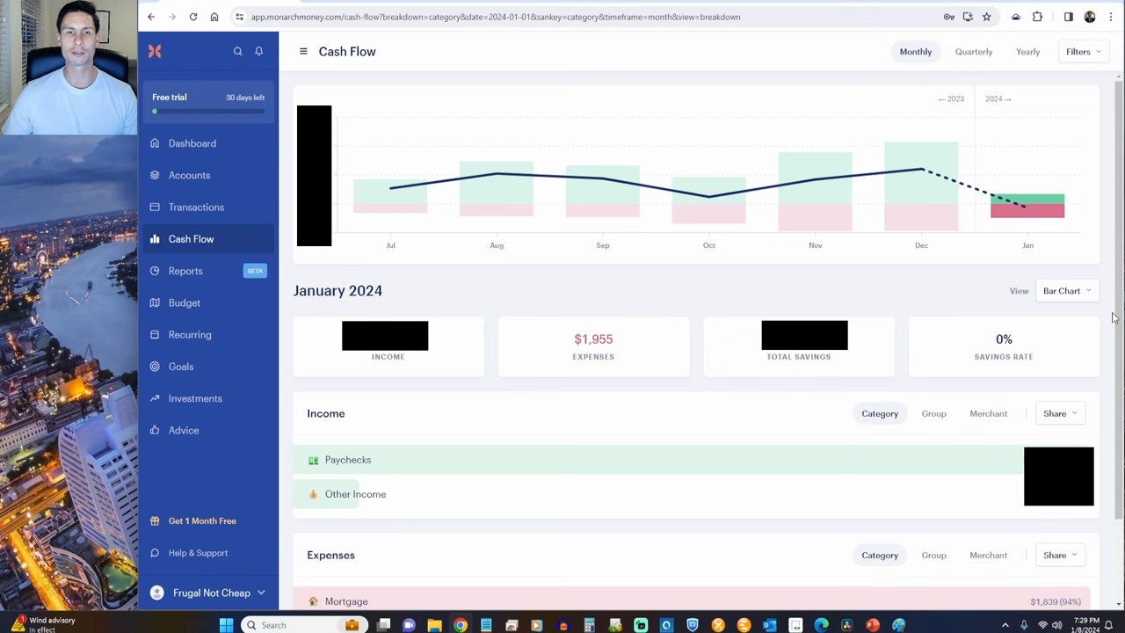
# Step: View the Reports Sankey diagram of income and spending, then go to the Budget page
pyautogui.click(187, 271)
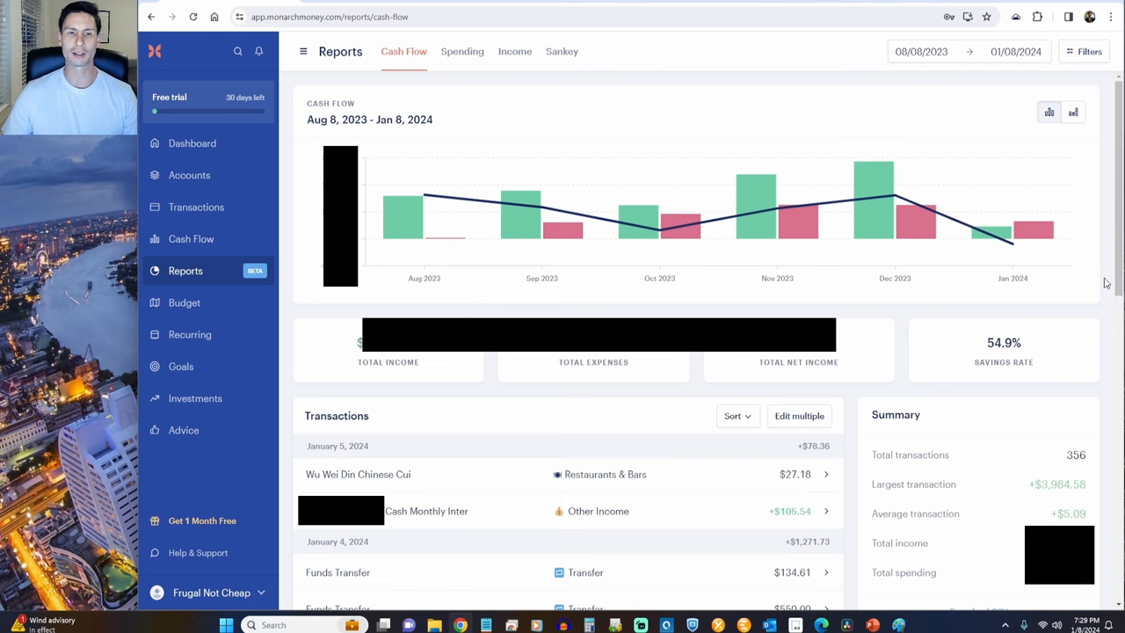
pyautogui.click(563, 51)
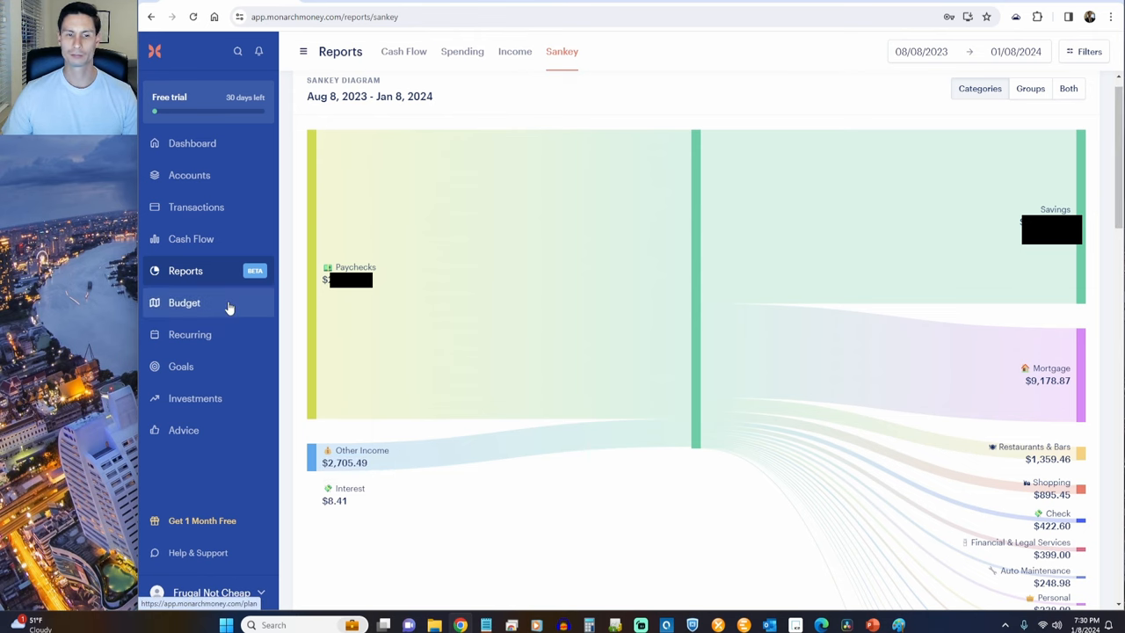
pyautogui.click(183, 302)
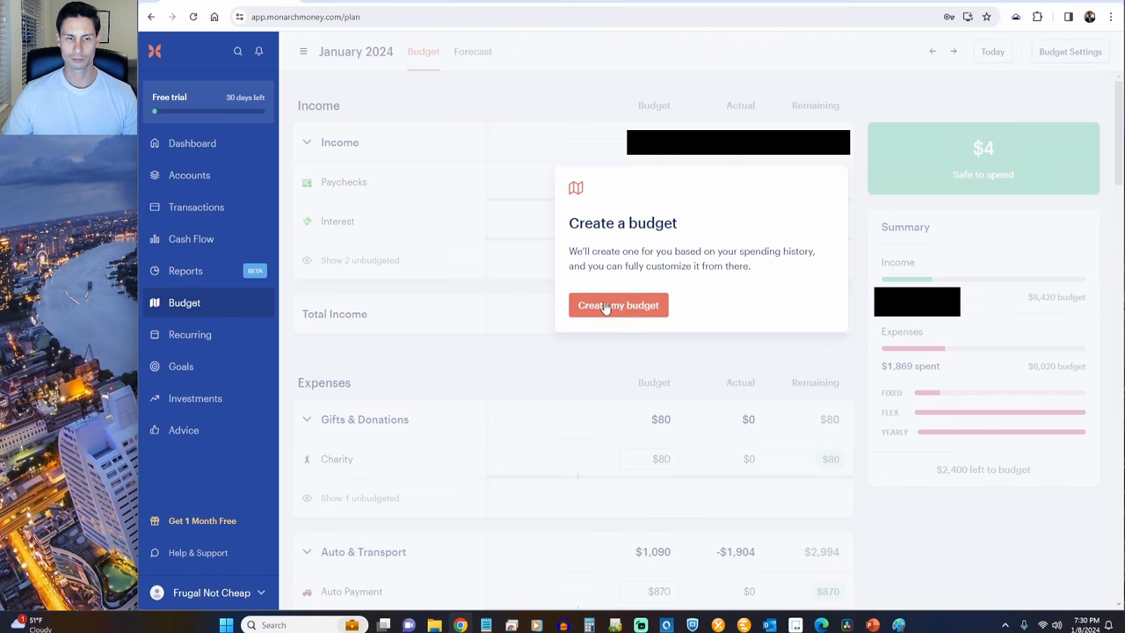
# Step: Create a January 2024 budget from spending history and switch to the 2024 monthly Forecast
pyautogui.click(619, 306)
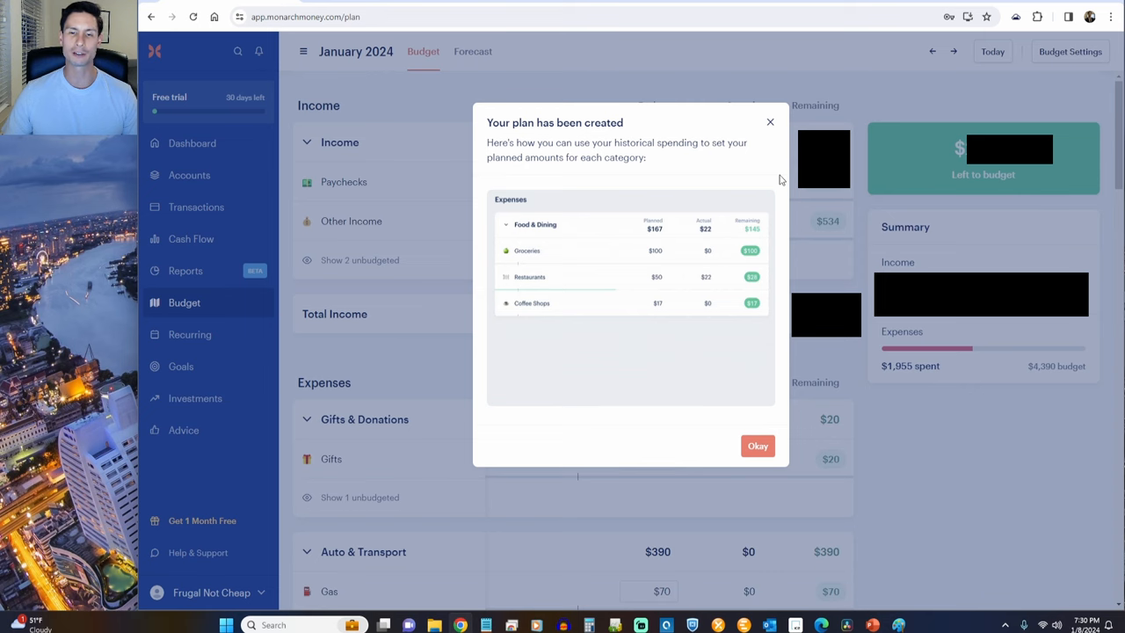
pyautogui.click(756, 446)
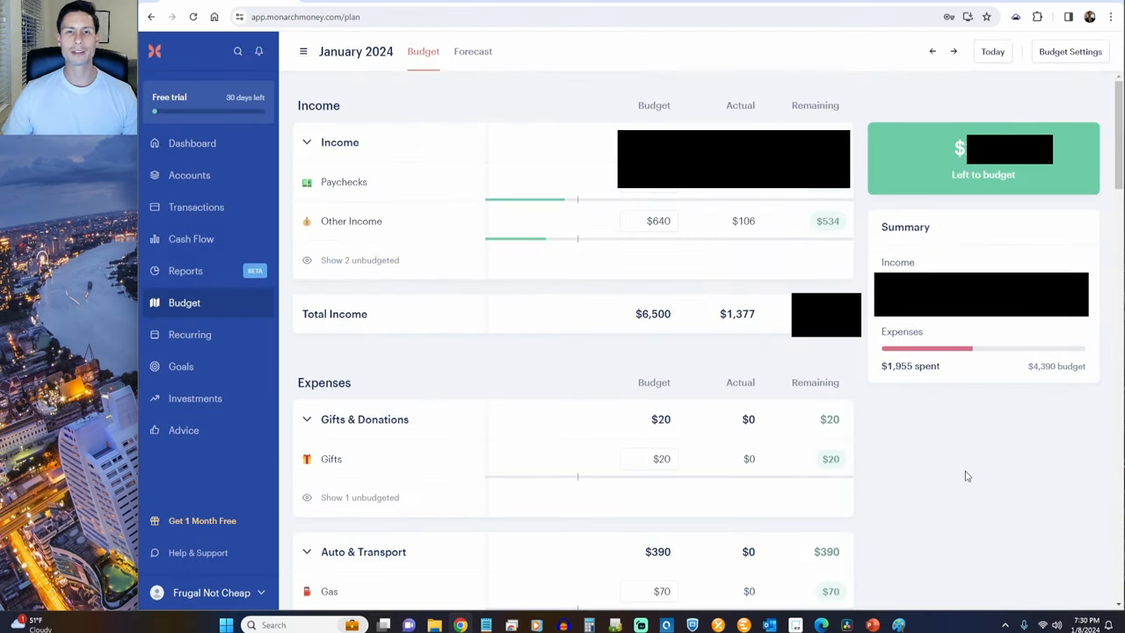
pyautogui.scroll(-3)
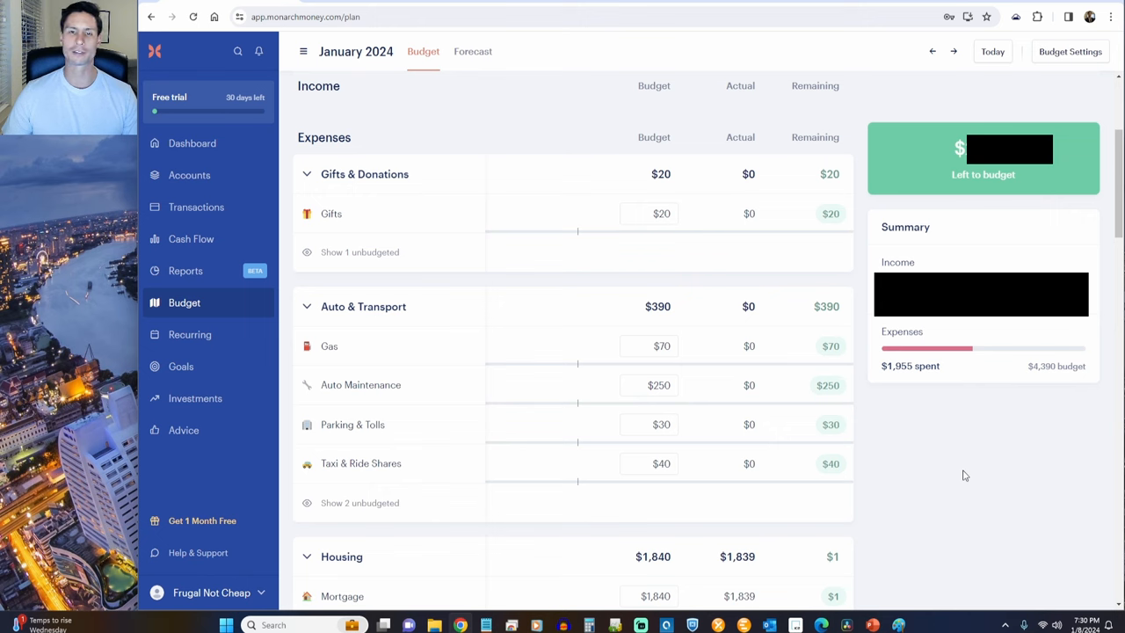
pyautogui.scroll(-3)
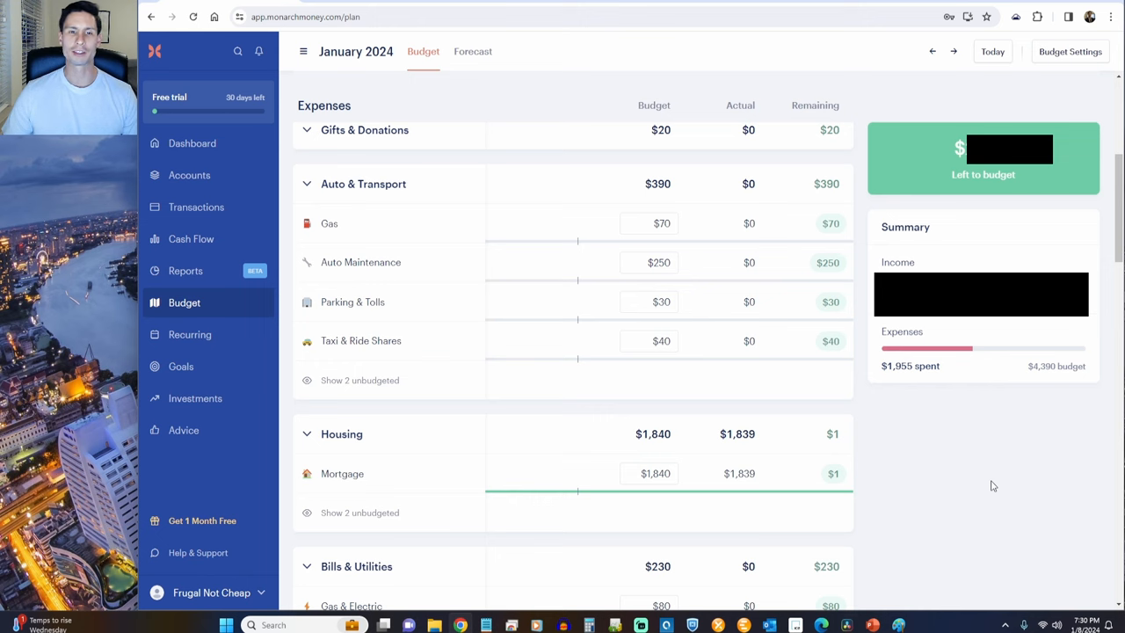
pyautogui.click(826, 51)
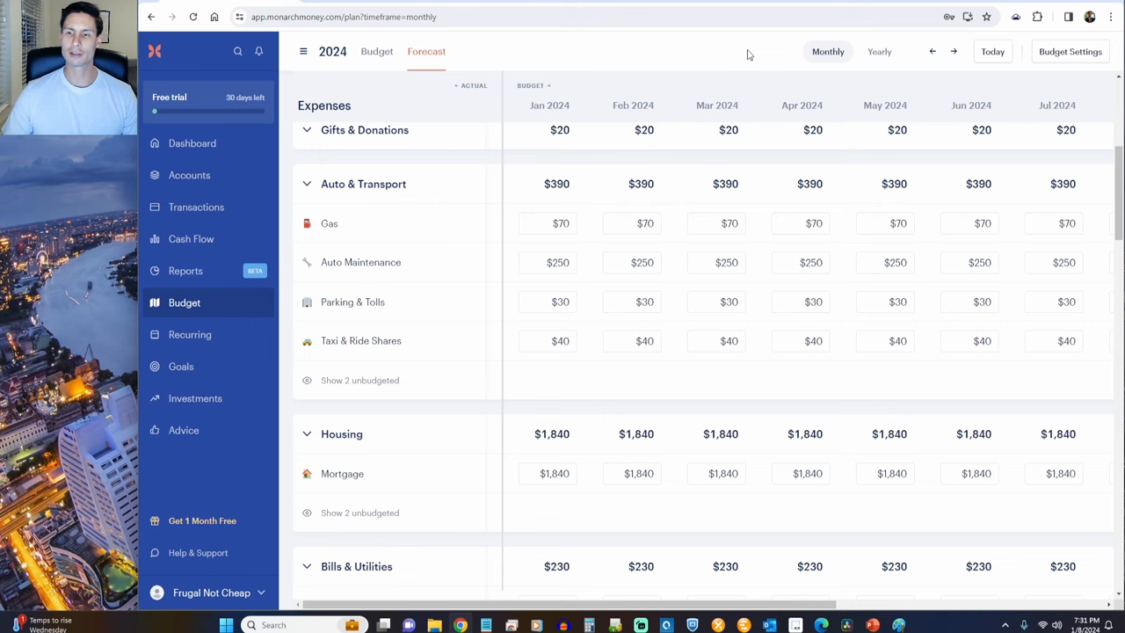
# Step: View the forecast as yearly totals from 2024 to 2033, then move to the Recurring page
pyautogui.hscroll(3)
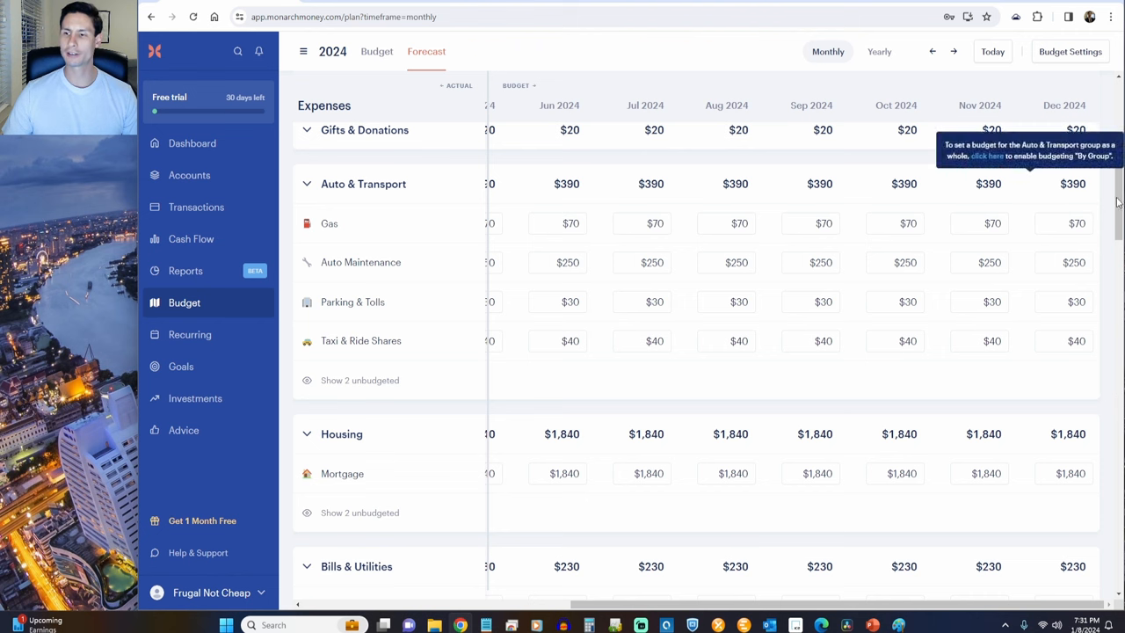
pyautogui.click(879, 51)
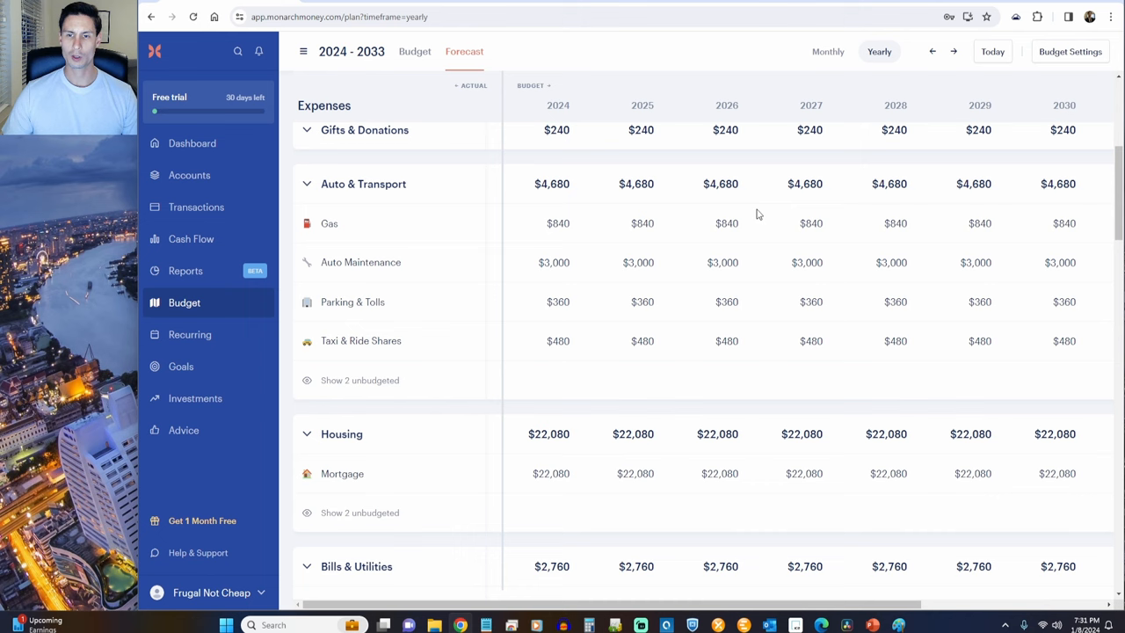
pyautogui.moveTo(770, 162)
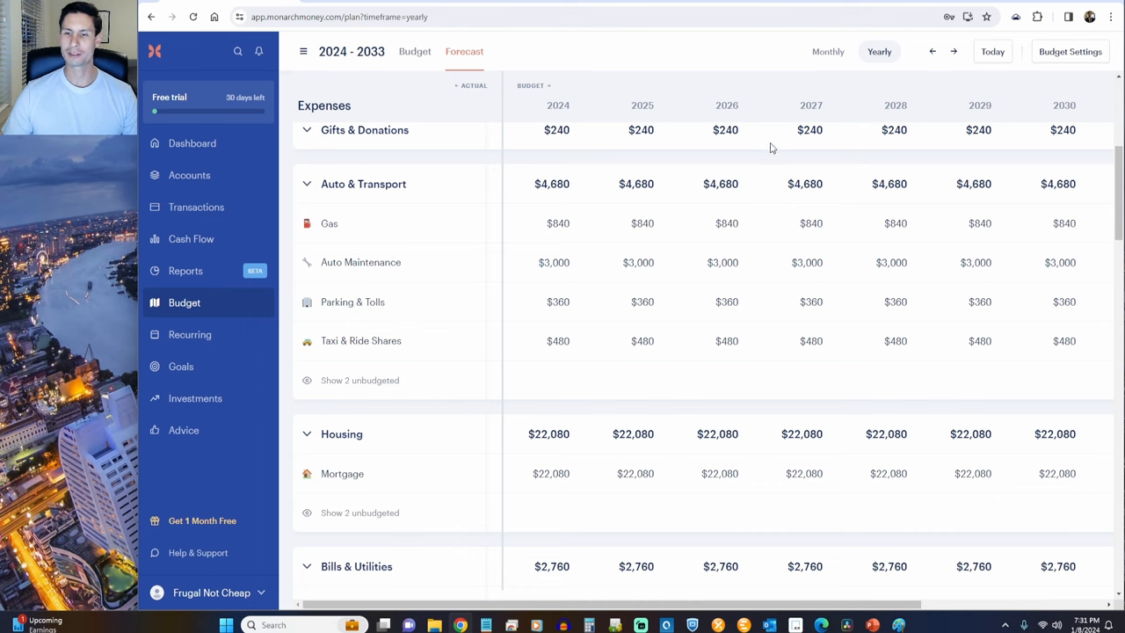
pyautogui.moveTo(799, 172)
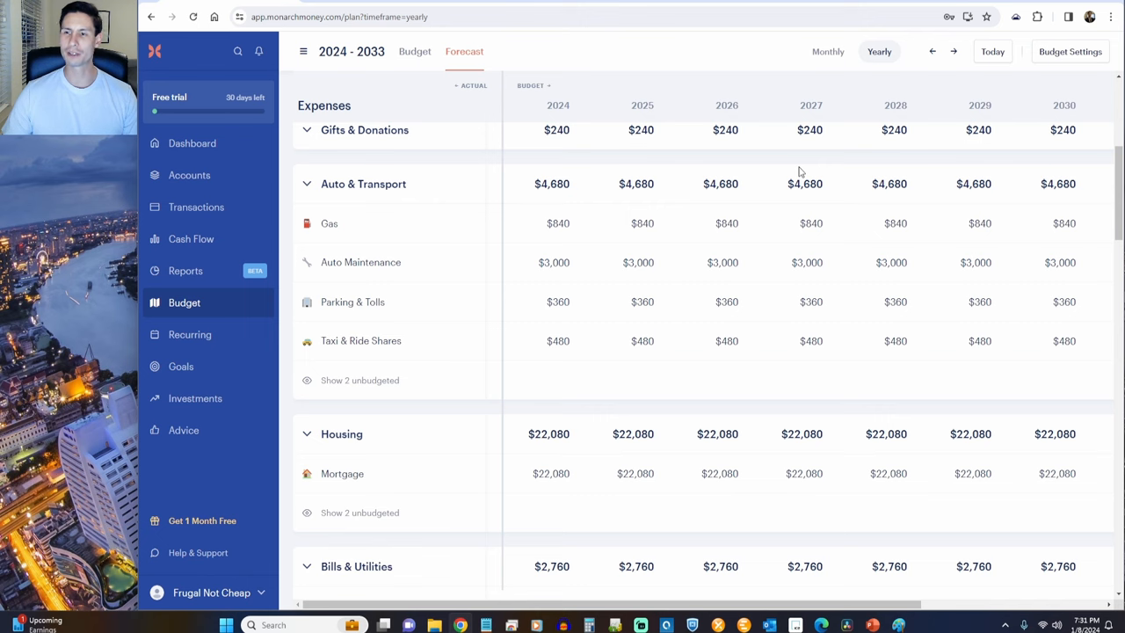
pyautogui.moveTo(566, 45)
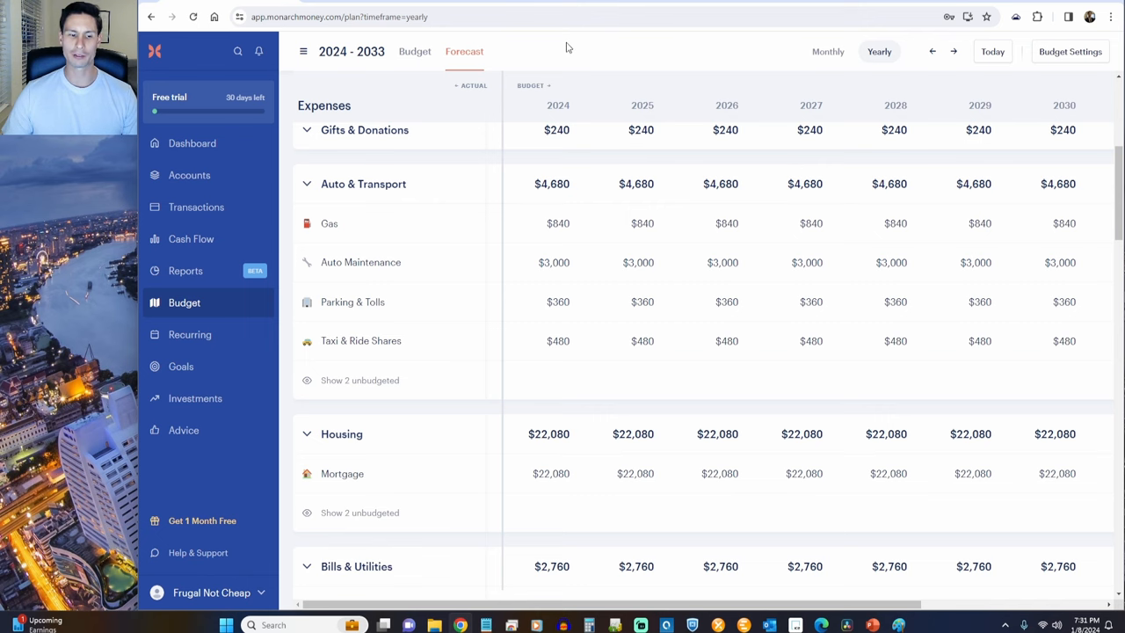
pyautogui.click(190, 334)
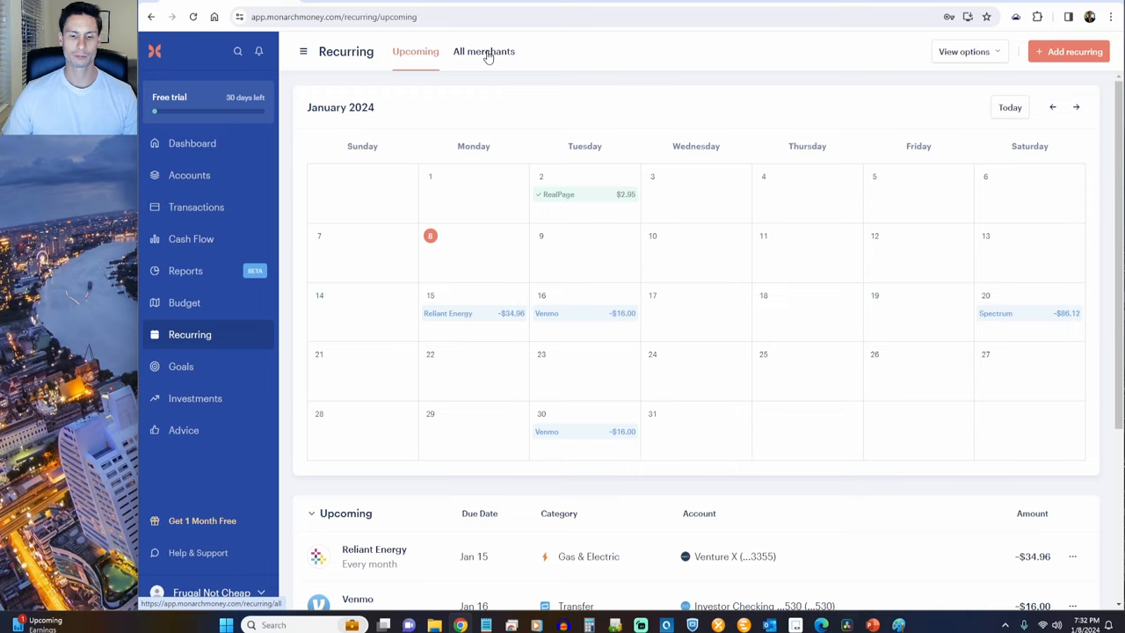
# Step: Review the January 2024 recurring bills calendar and the Upcoming and Complete payment lists
pyautogui.click(483, 51)
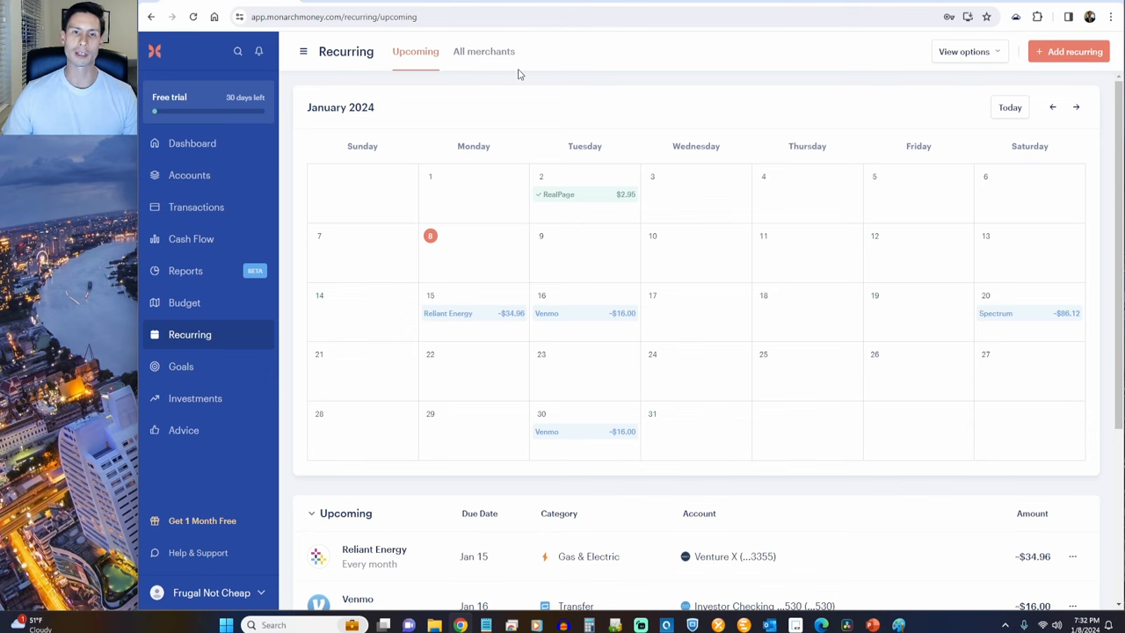
pyautogui.scroll(-3)
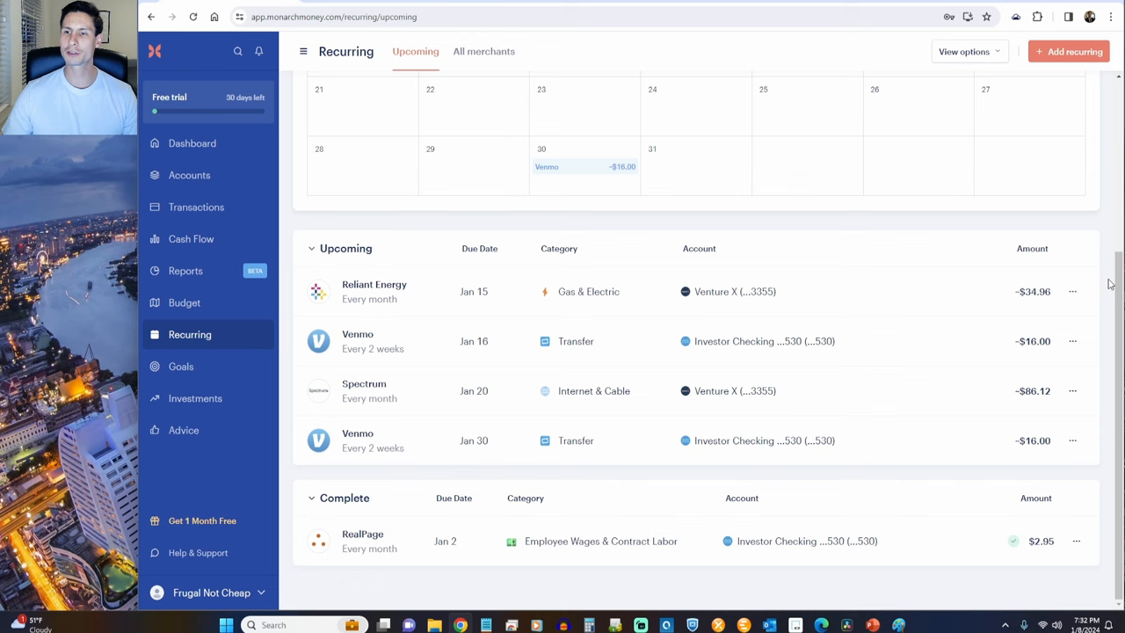
pyautogui.moveTo(246, 367)
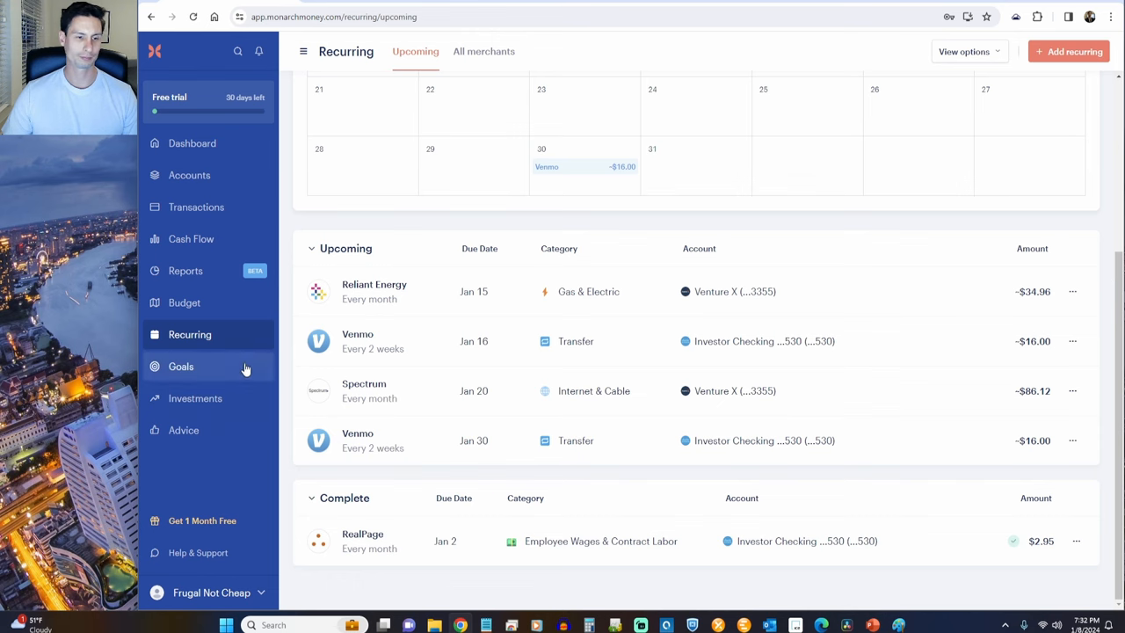
# Step: Open the Goals setup page listing save-up and pay-down goal types
pyautogui.click(179, 367)
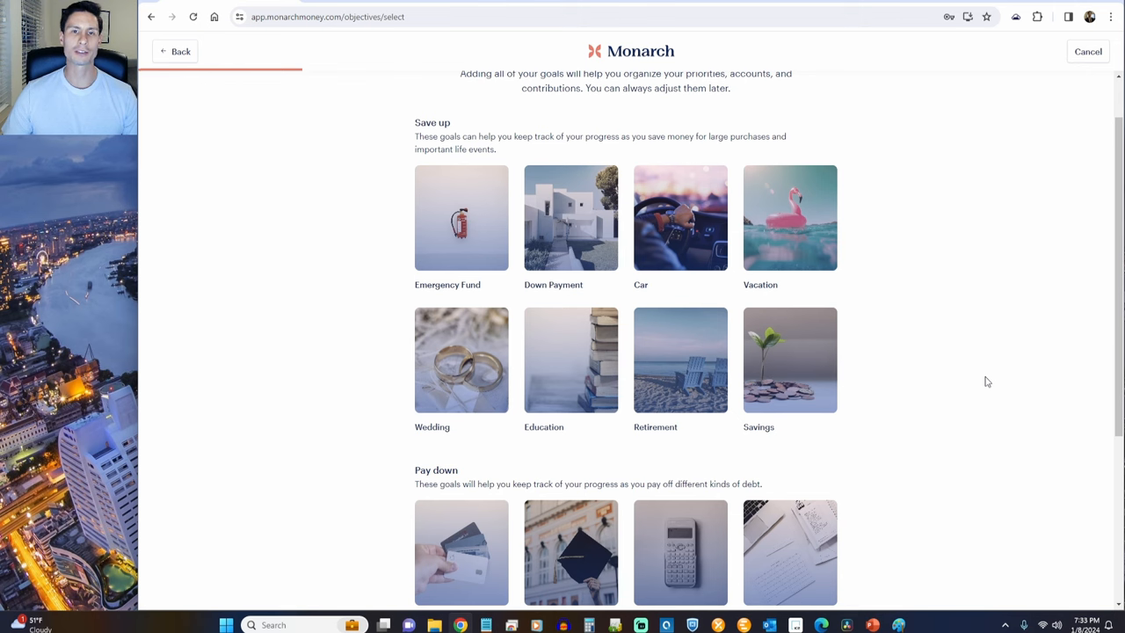
pyautogui.moveTo(675, 128)
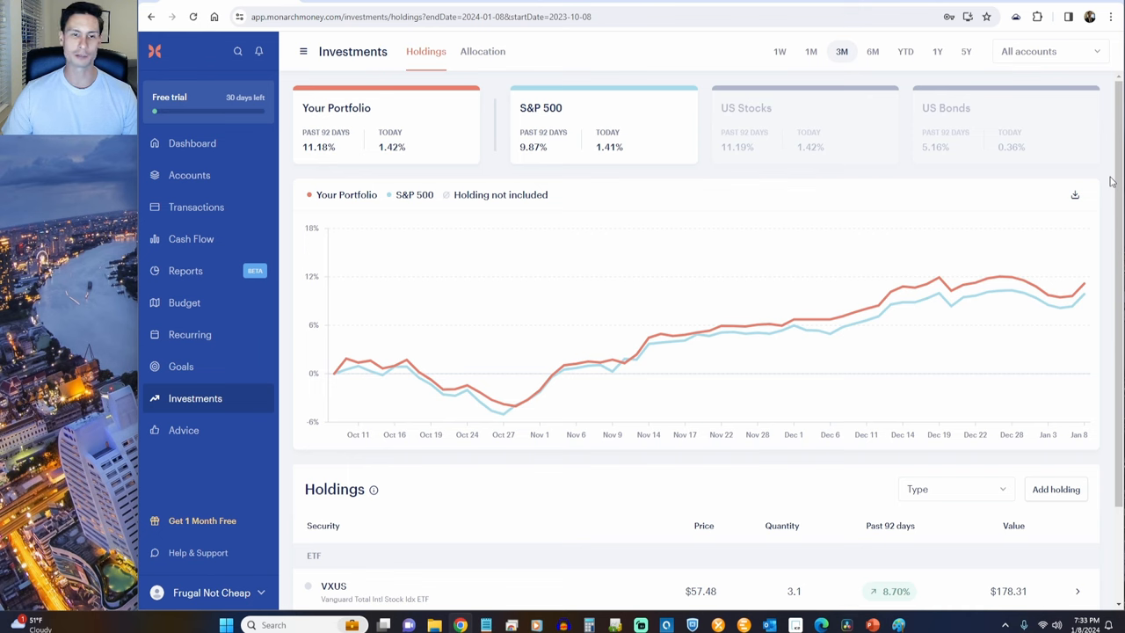
# Step: Compare holdings performance against the S&P 500 over 1Y, 5Y and 3M ranges
pyautogui.scroll(-3)
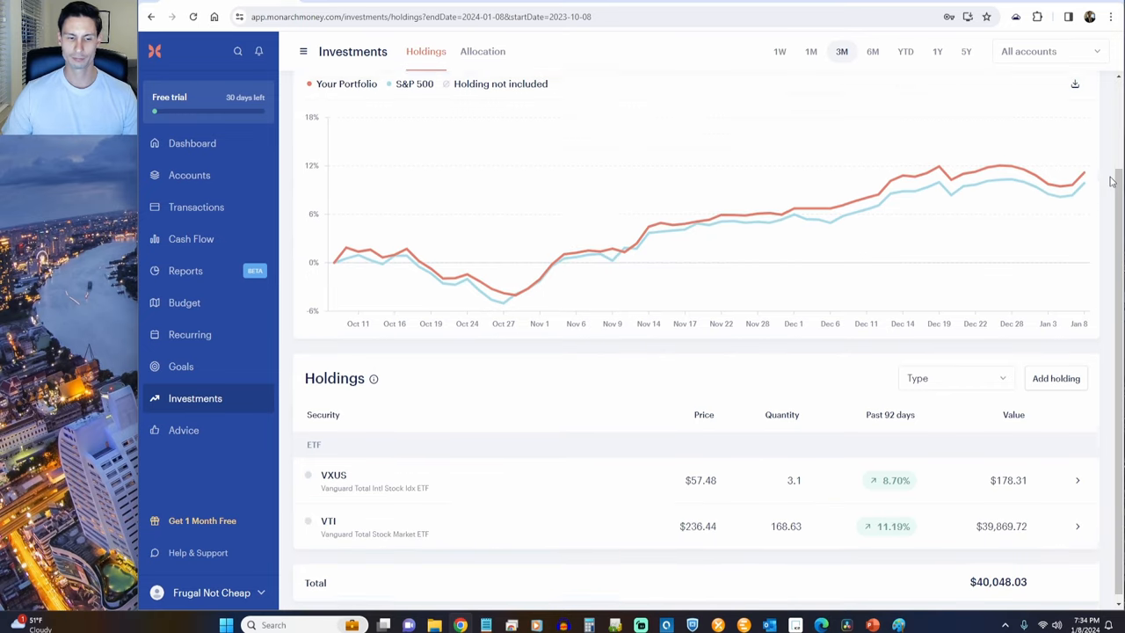
pyautogui.scroll(-3)
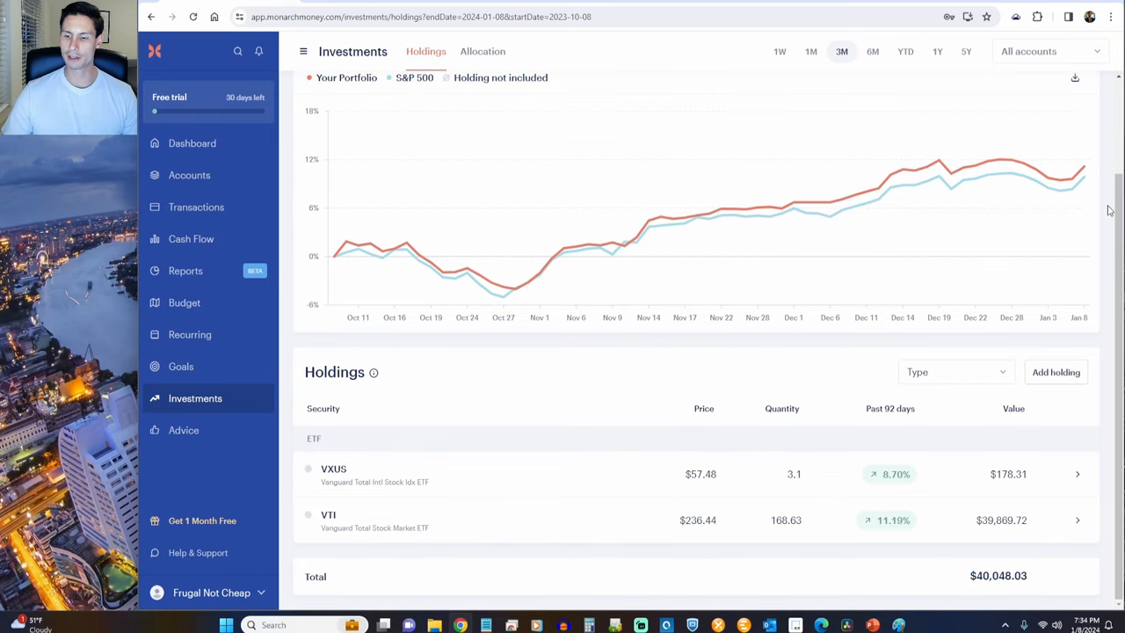
pyautogui.scroll(3)
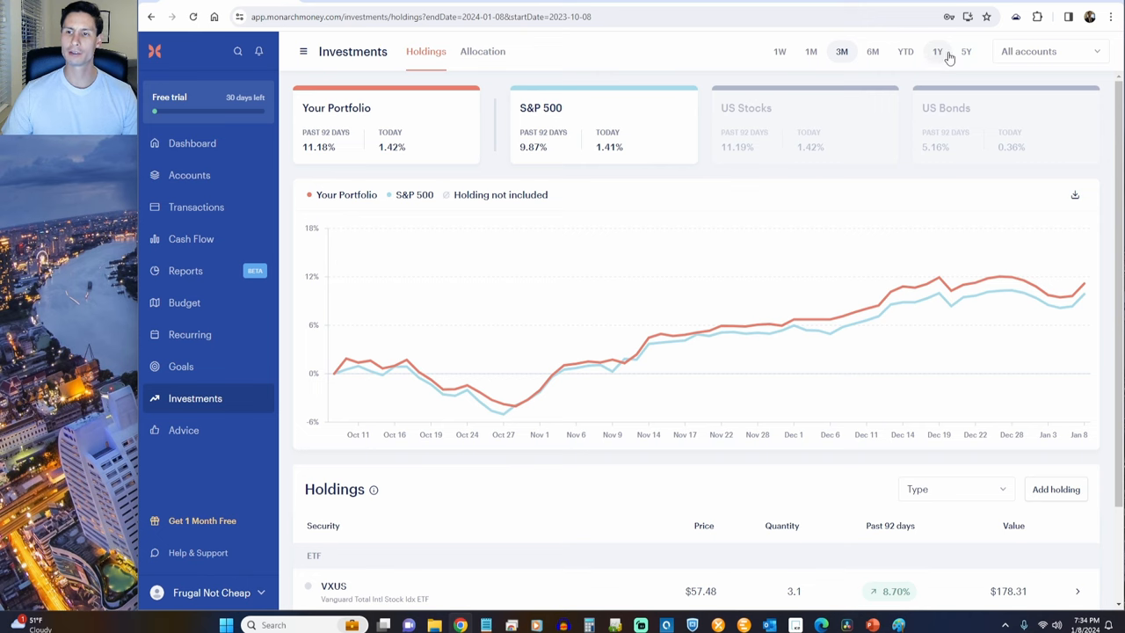
pyautogui.click(937, 51)
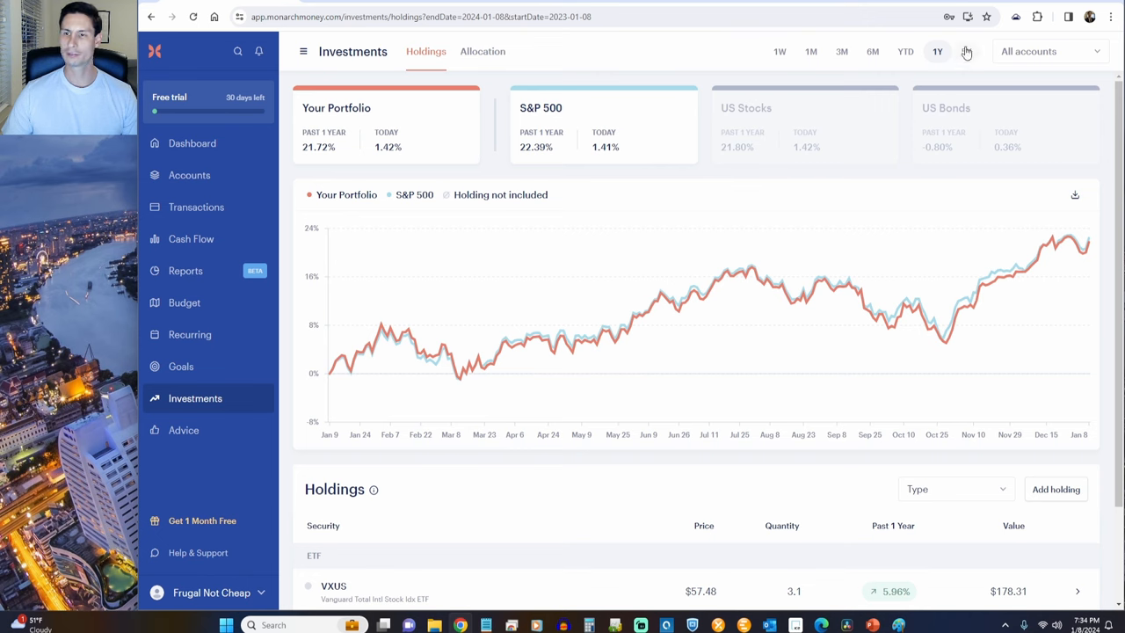
pyautogui.click(967, 51)
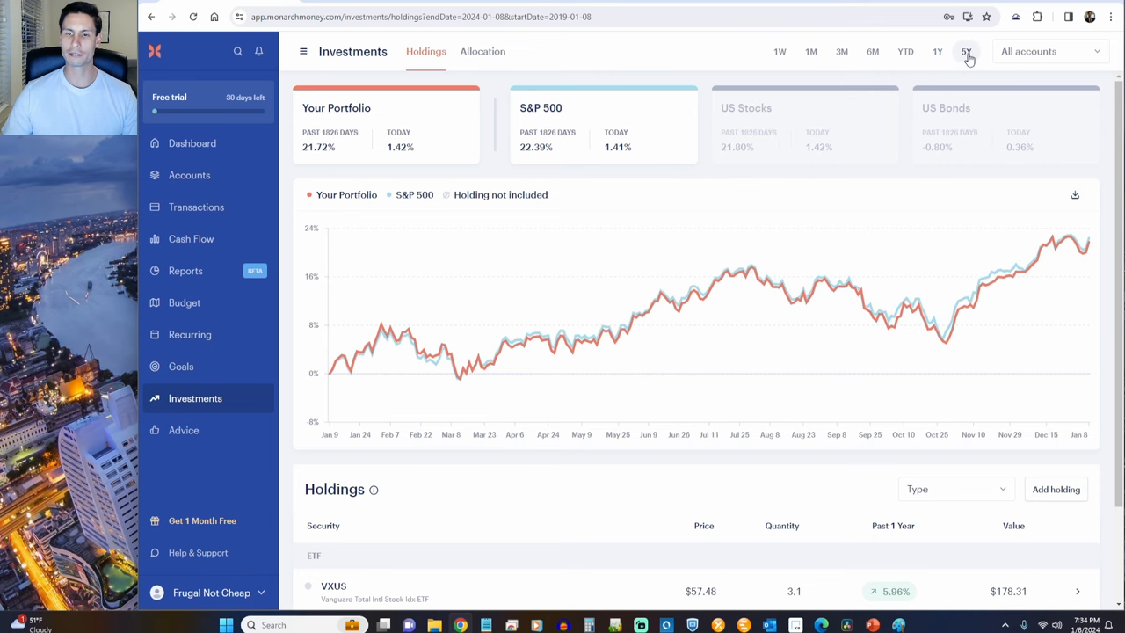
pyautogui.click(967, 51)
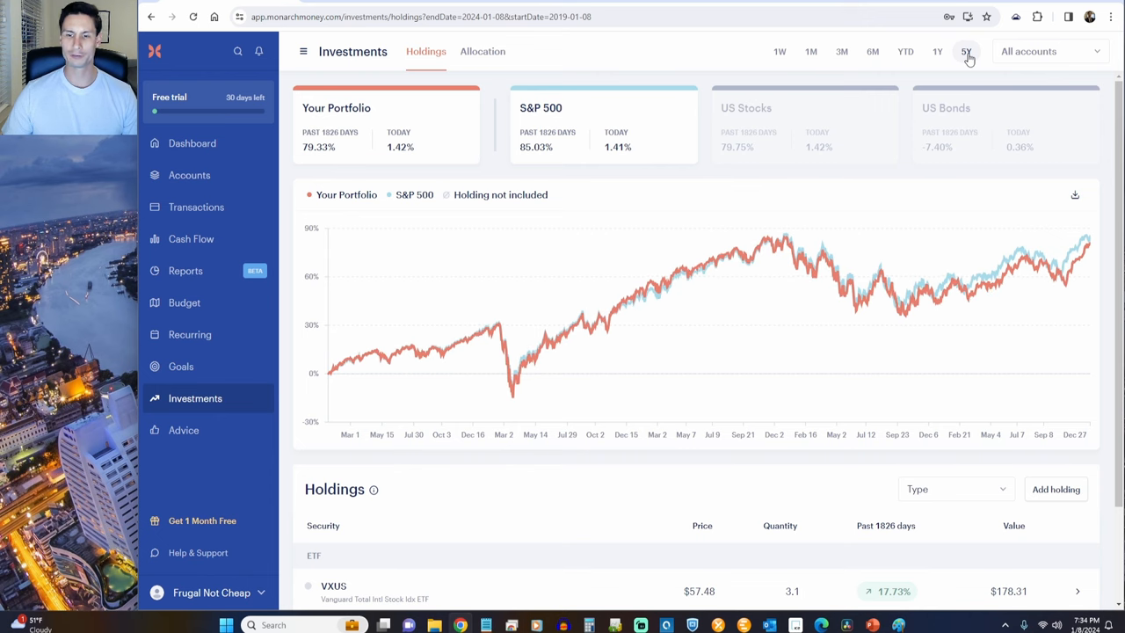
pyautogui.click(840, 51)
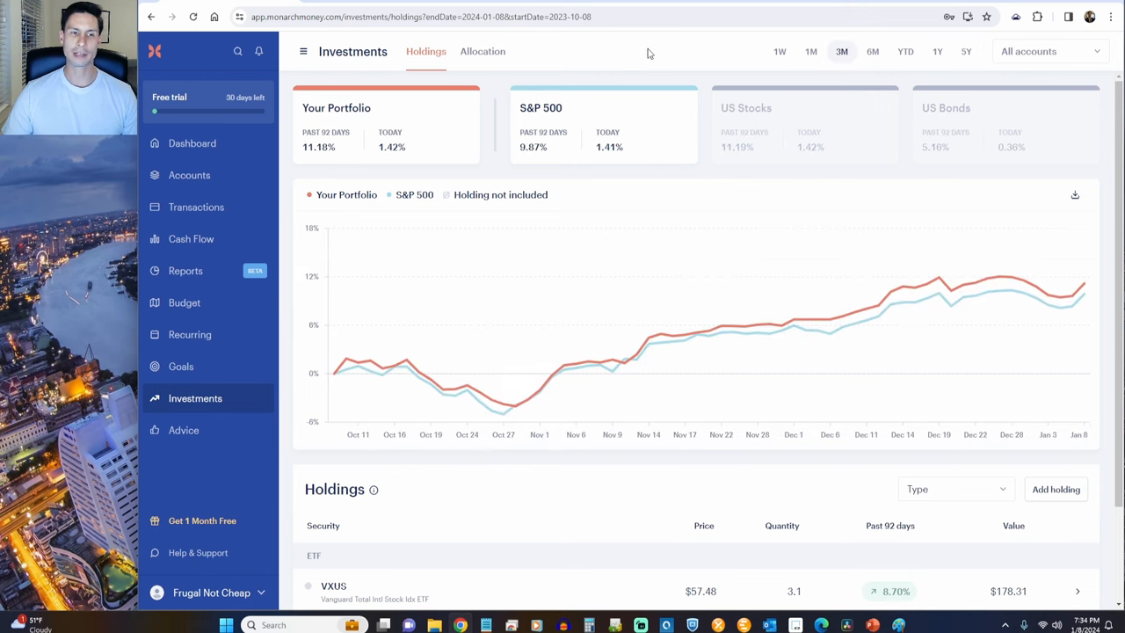
pyautogui.moveTo(405, 134)
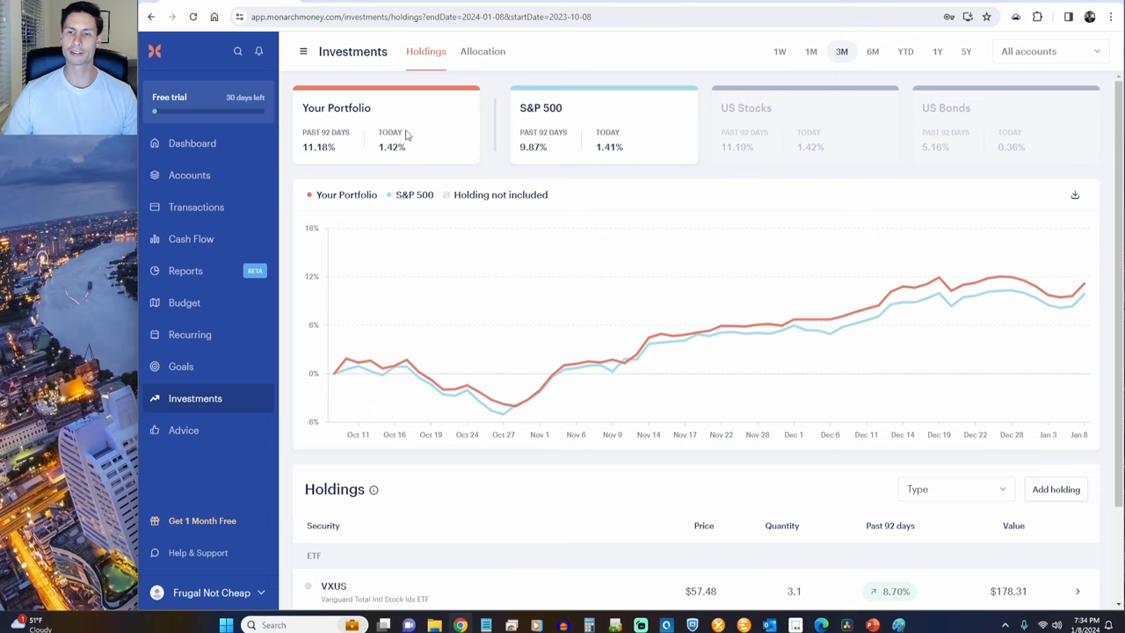
pyautogui.moveTo(482, 51)
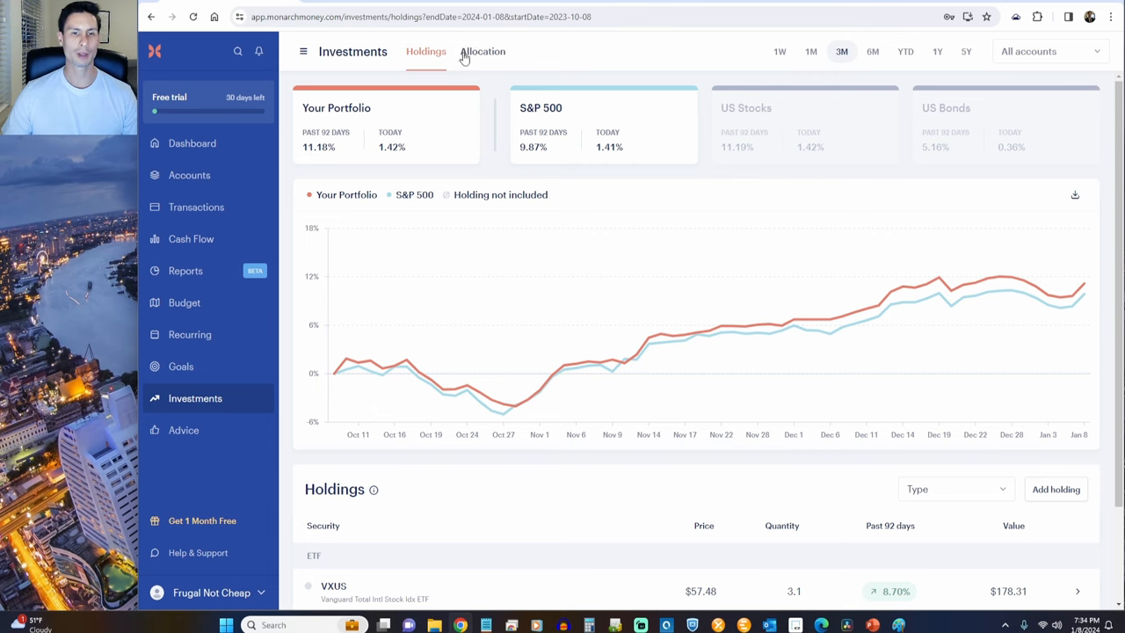
# Step: Show the portfolio's allocation by asset class, 100% ETFs
pyautogui.click(481, 51)
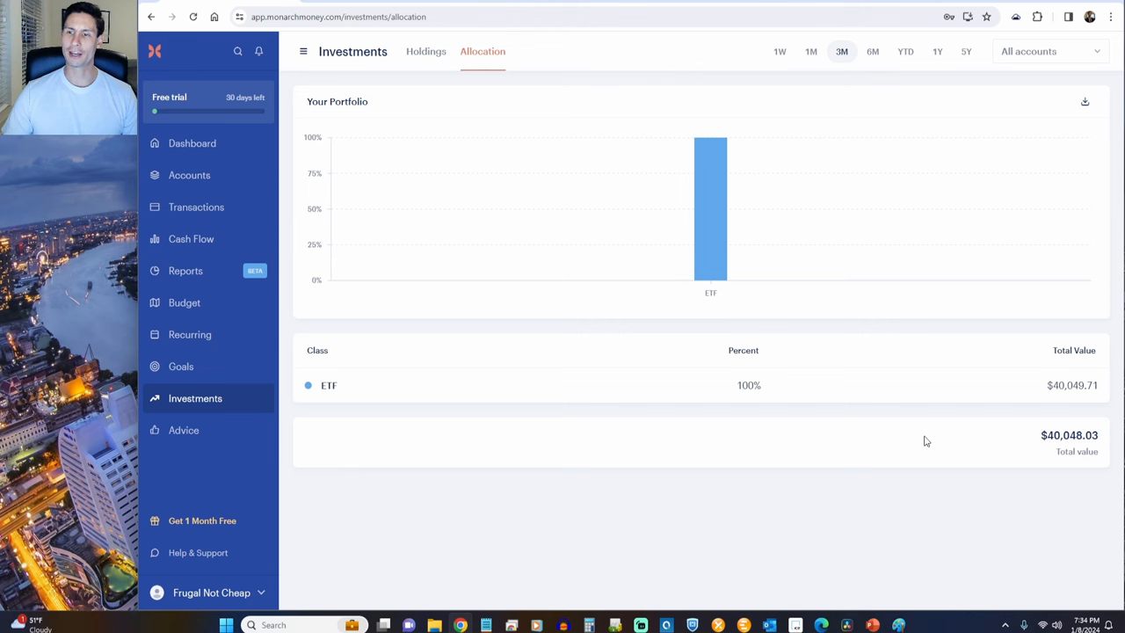
pyautogui.moveTo(914, 492)
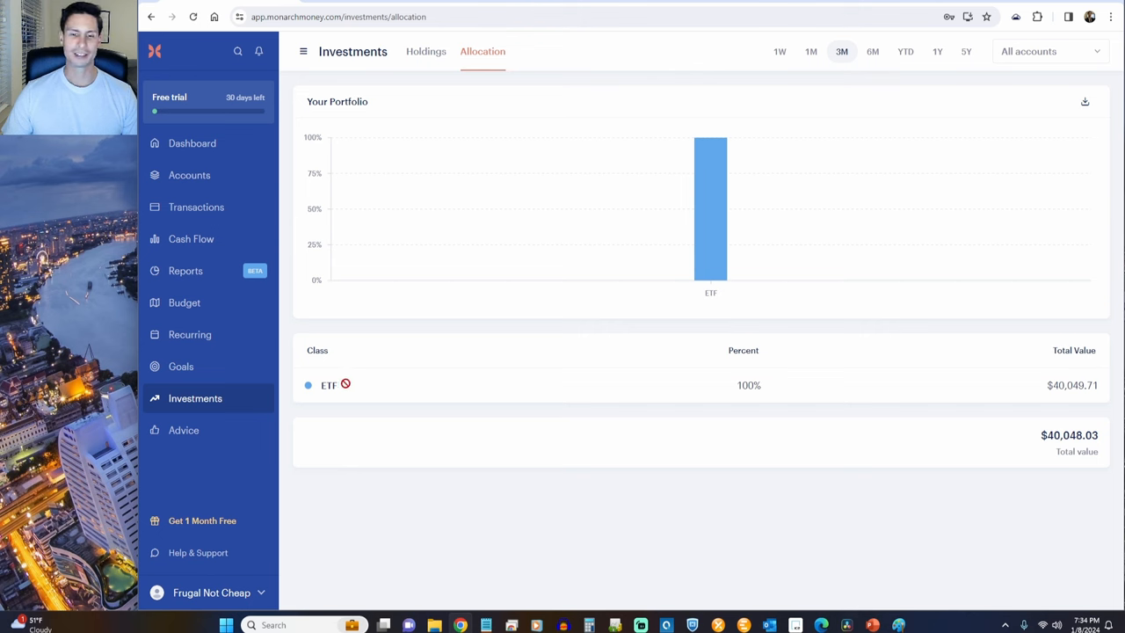
pyautogui.moveTo(826, 485)
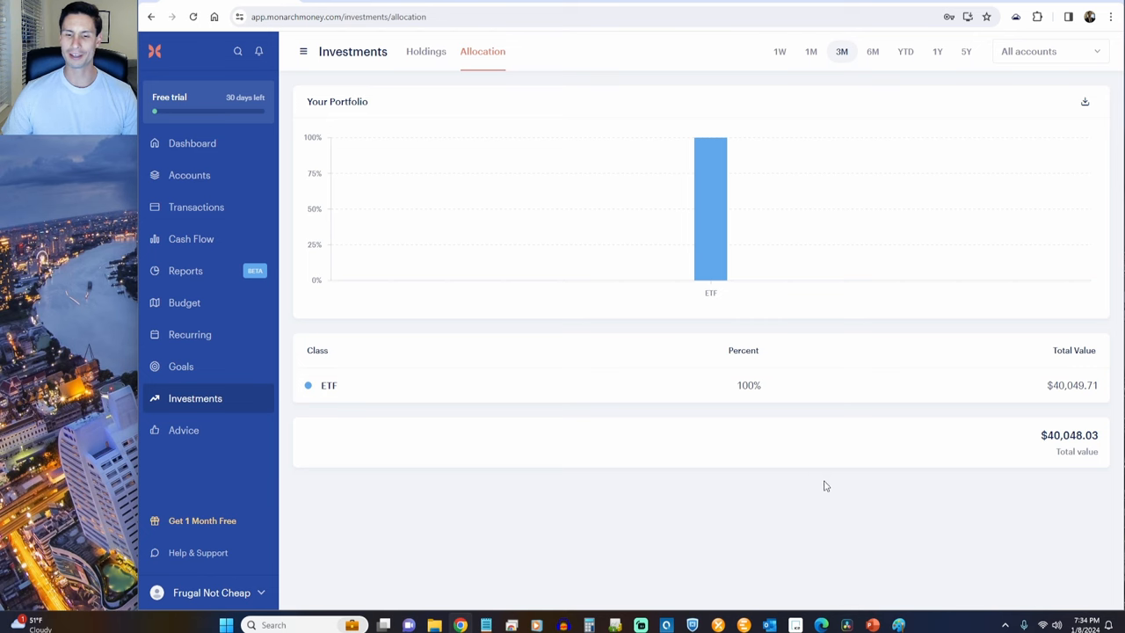
pyautogui.moveTo(425, 51)
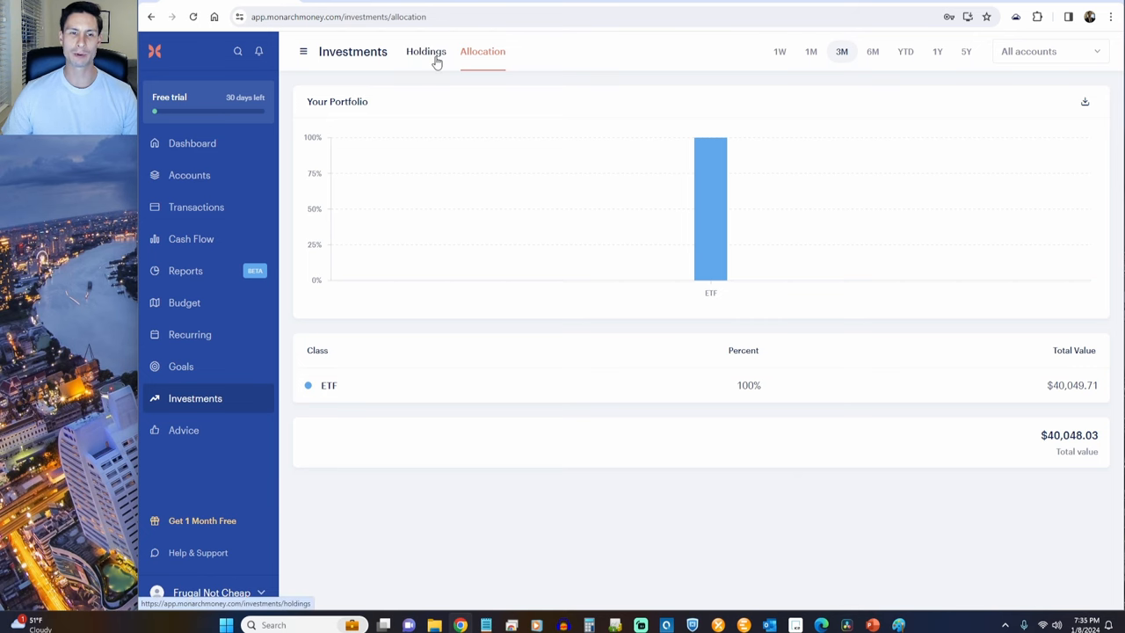
pyautogui.click(425, 51)
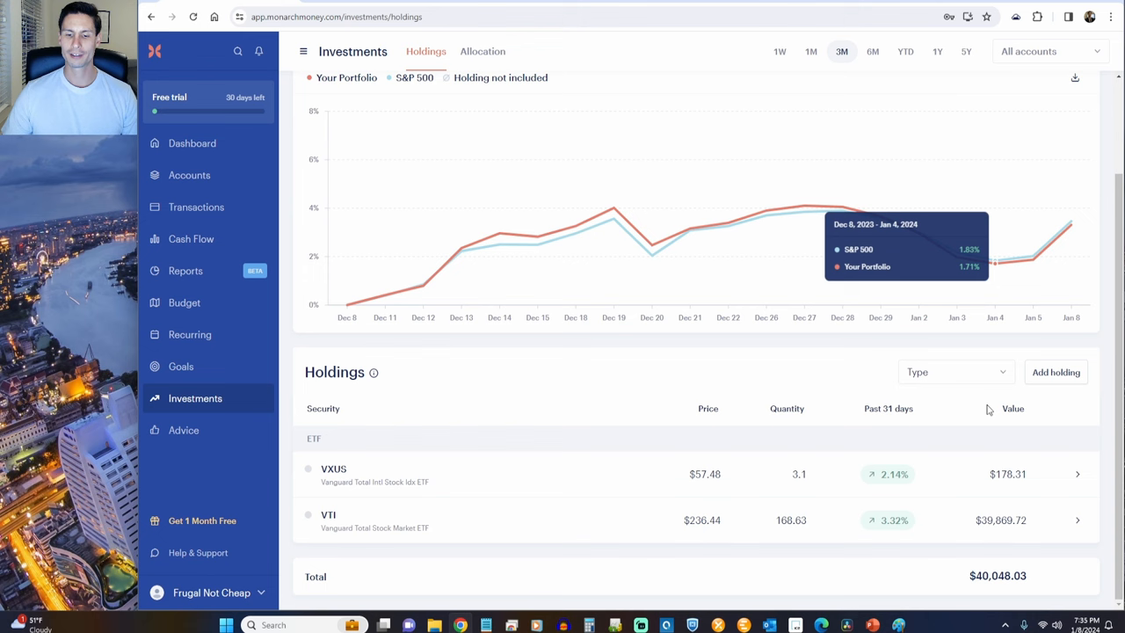
pyautogui.moveTo(383, 495)
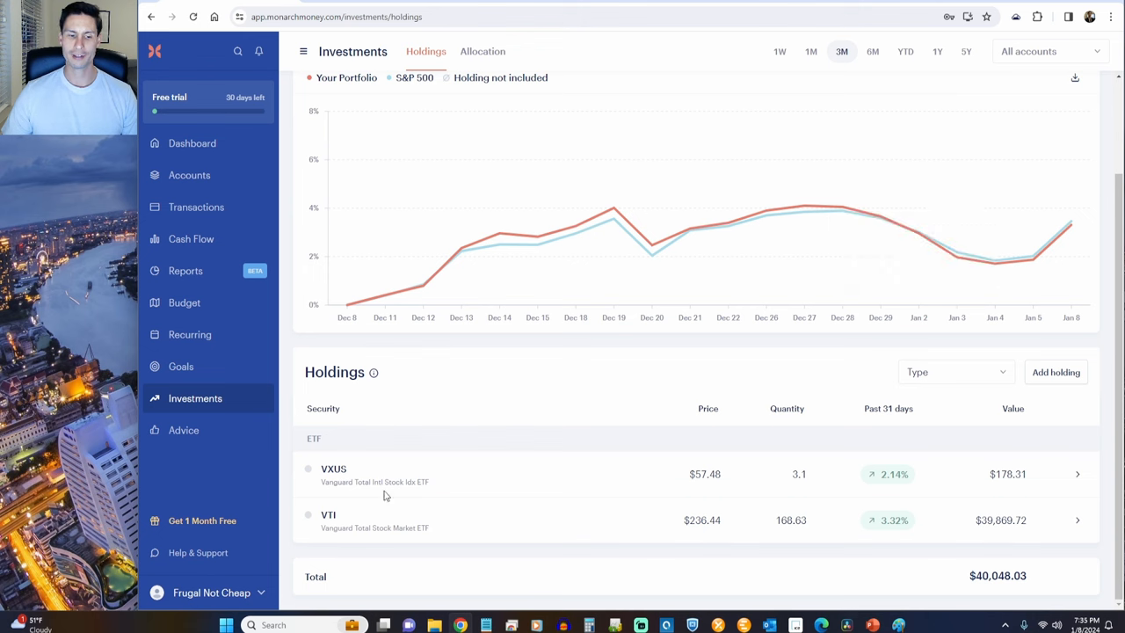
pyautogui.moveTo(631, 462)
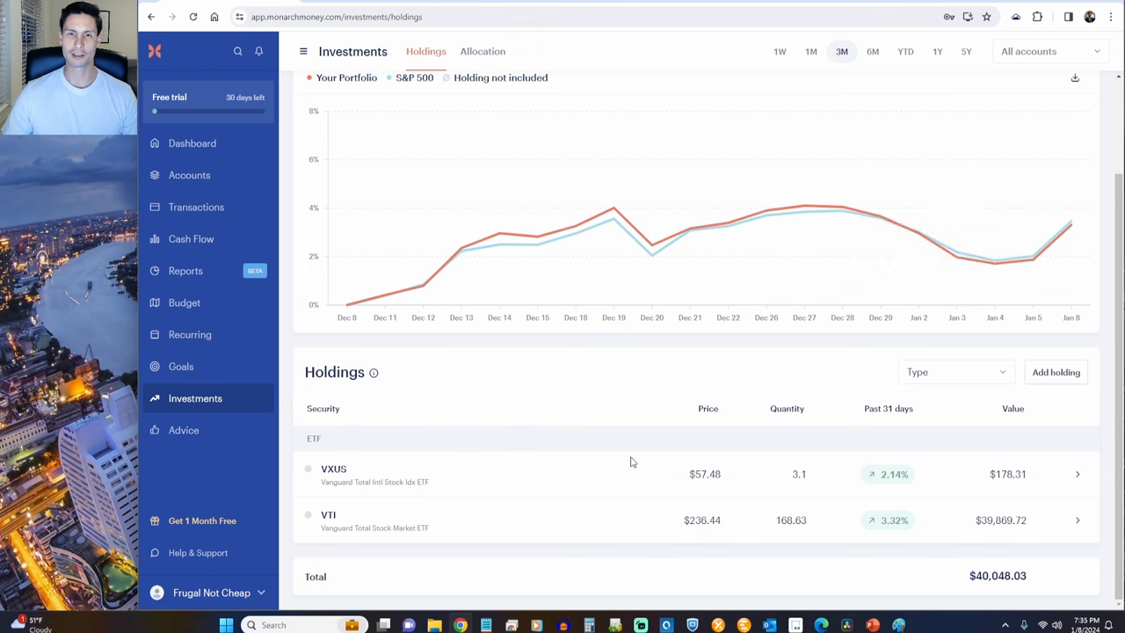
pyautogui.moveTo(431, 534)
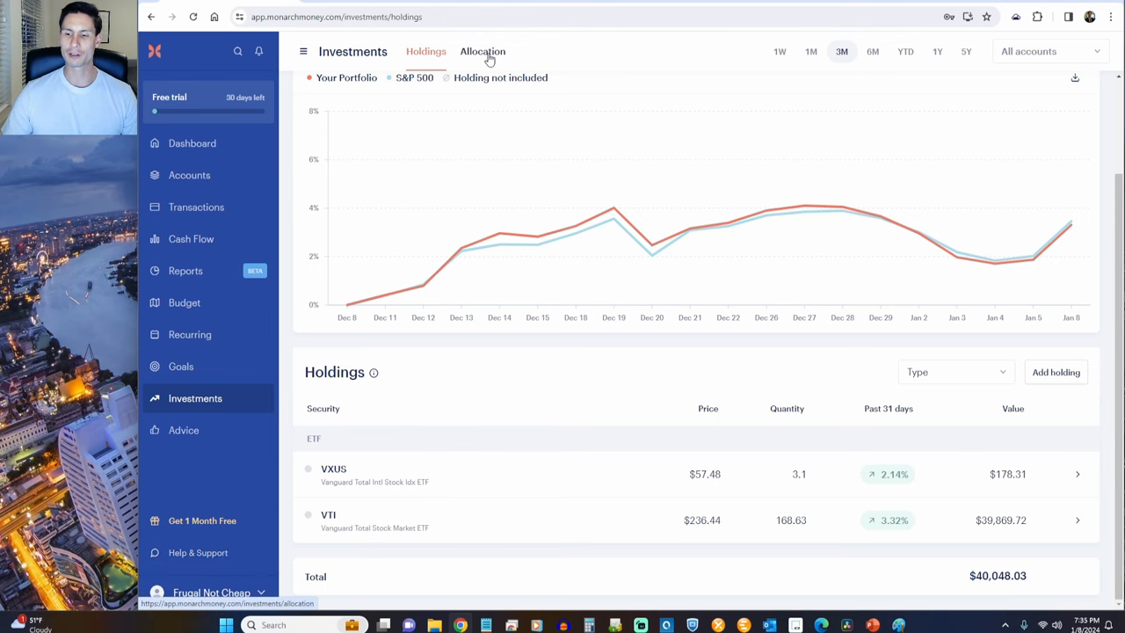
pyautogui.click(481, 51)
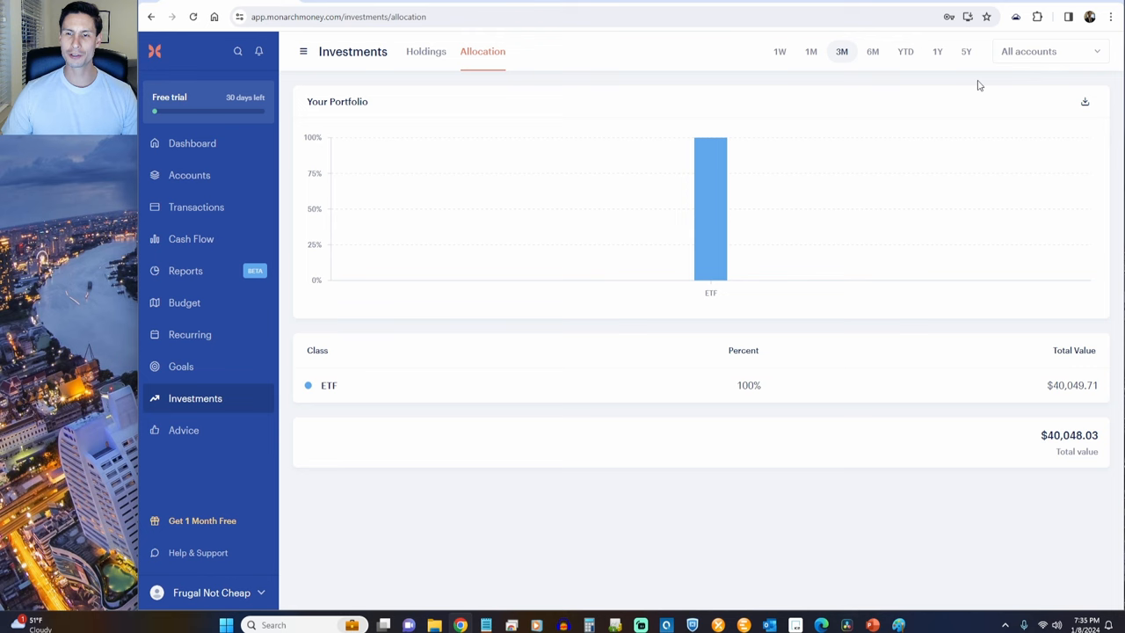
pyautogui.moveTo(195, 397)
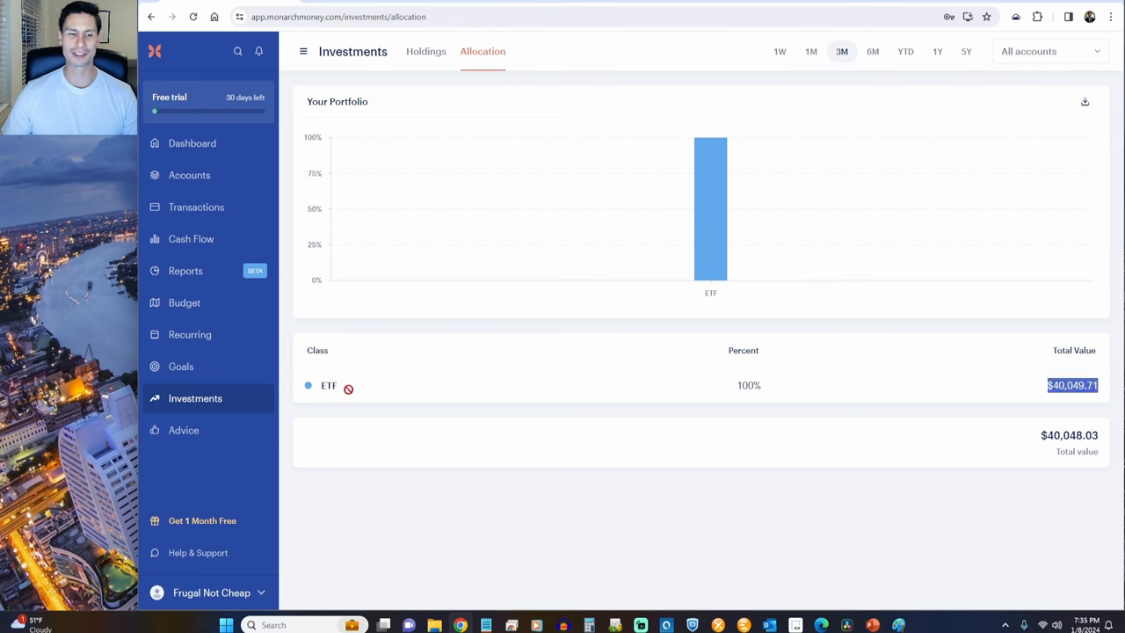
pyautogui.moveTo(784, 460)
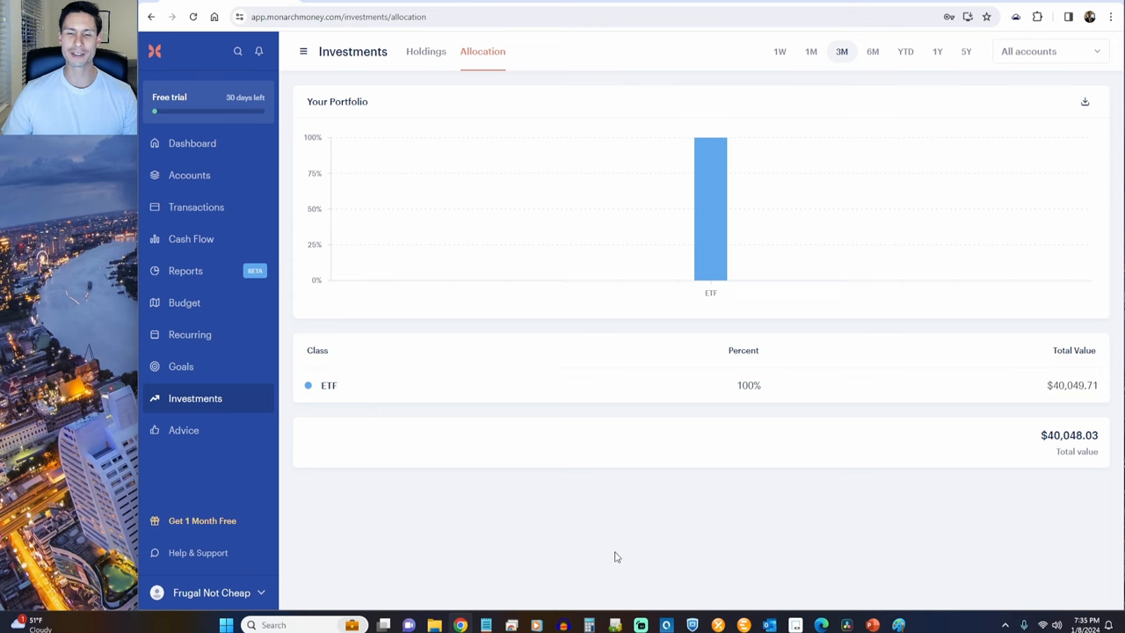
pyautogui.moveTo(622, 538)
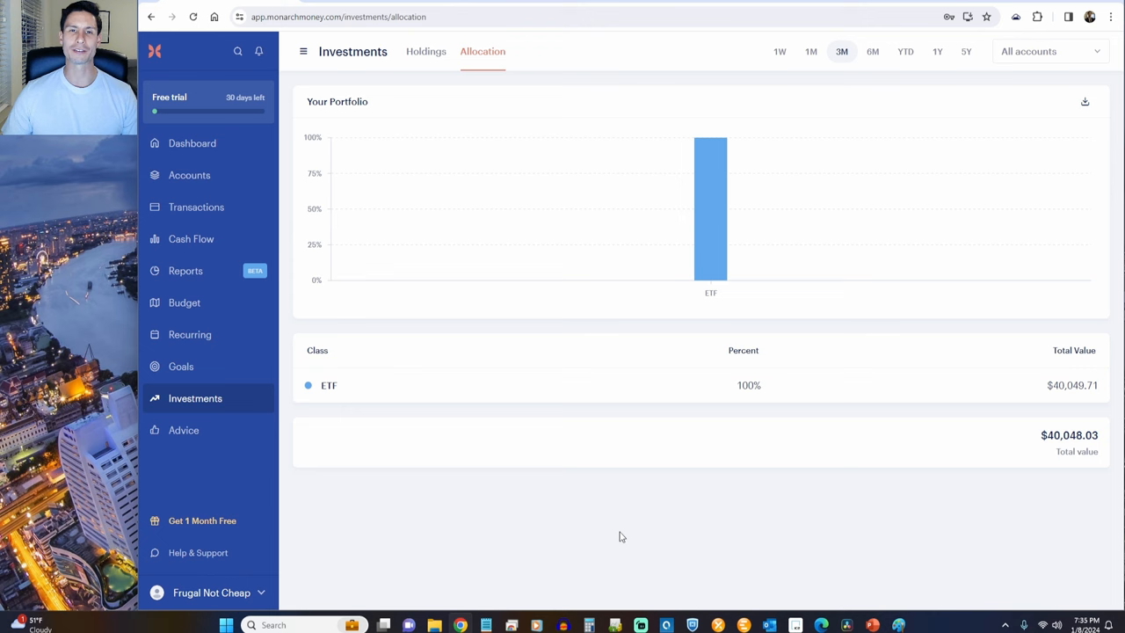
pyautogui.moveTo(729, 529)
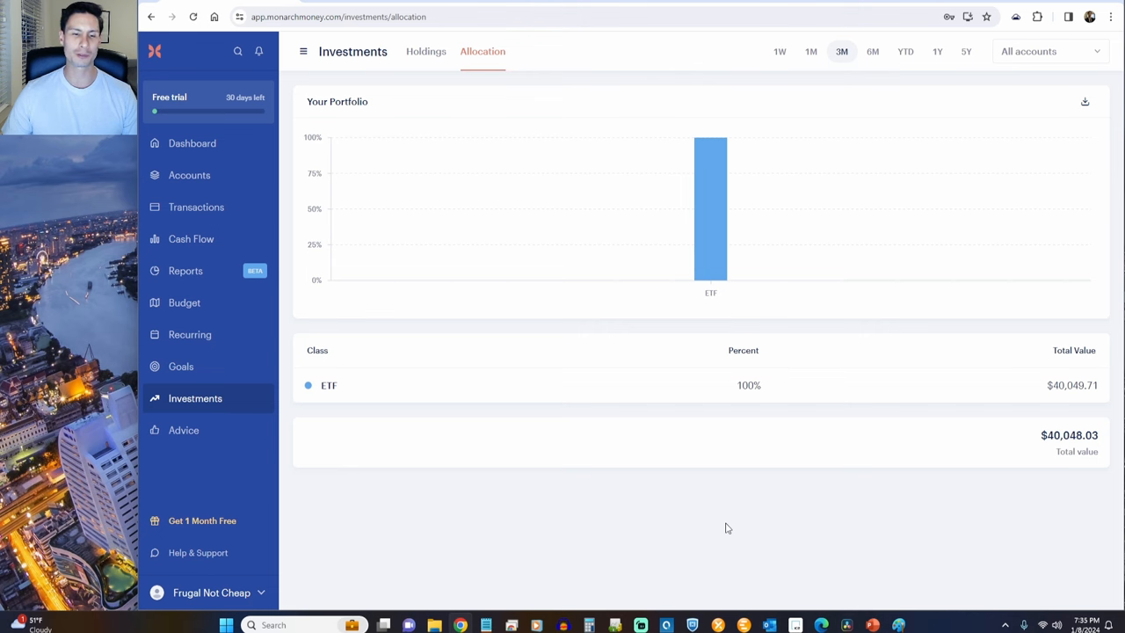
pyautogui.moveTo(870, 496)
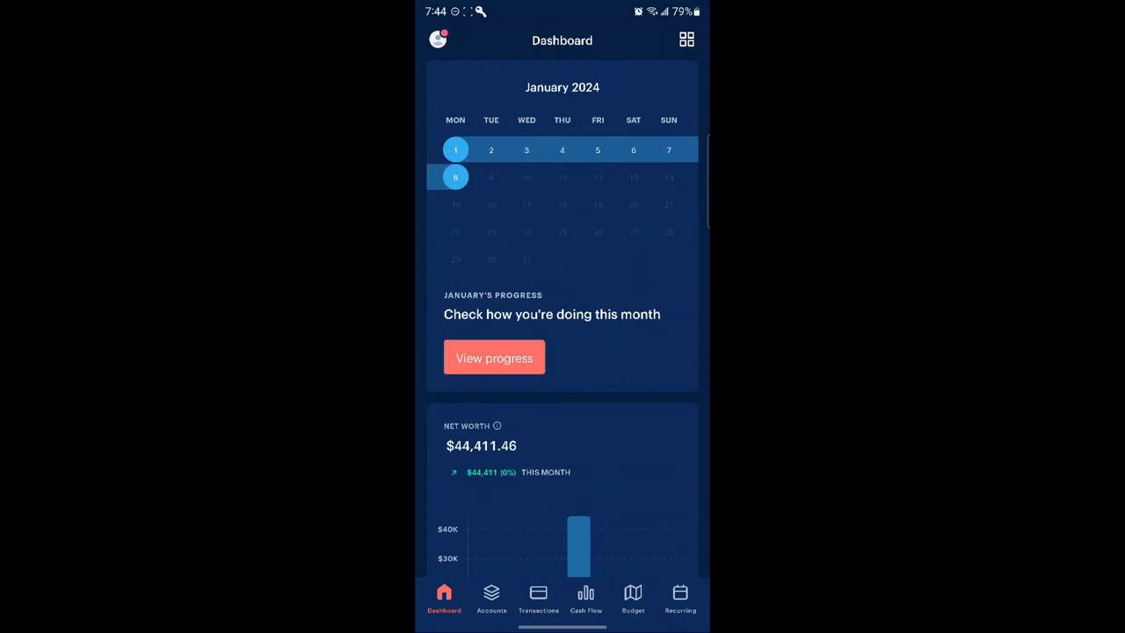
# Step: Walk through January's progress review cards to the 'Great work!' screen and close it
pyautogui.click(494, 358)
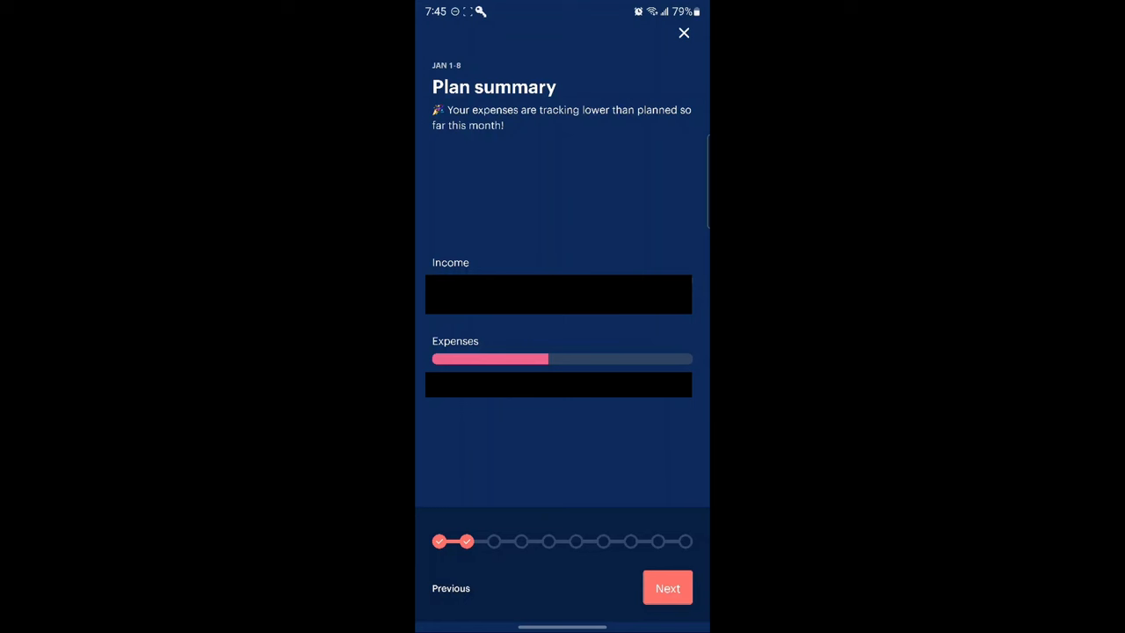
pyautogui.click(668, 587)
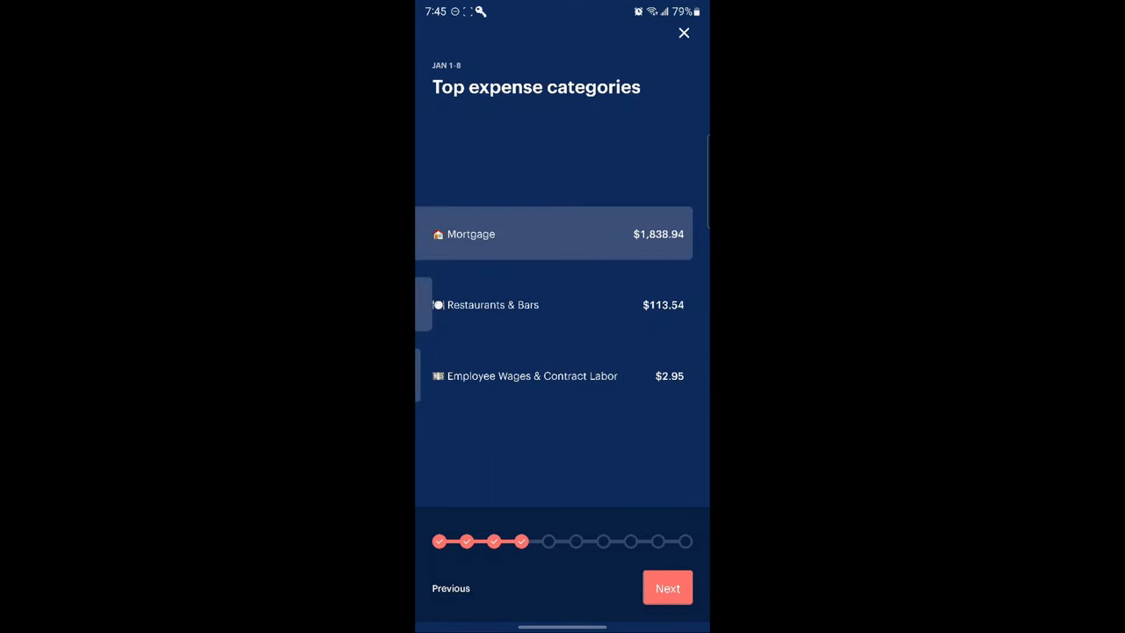
pyautogui.click(668, 587)
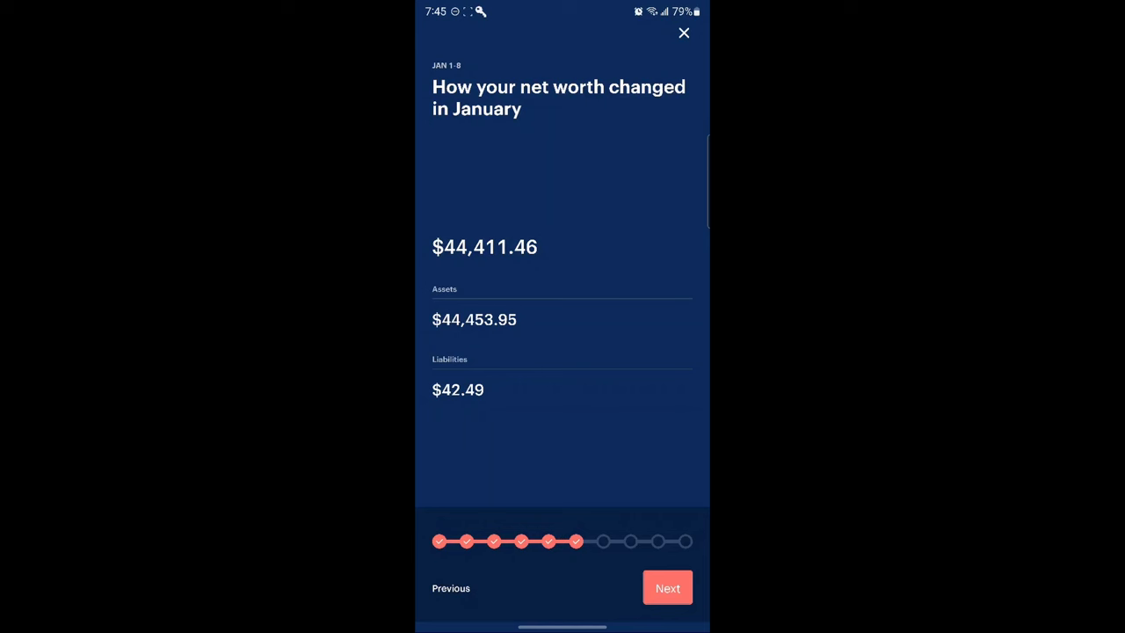
pyautogui.click(668, 587)
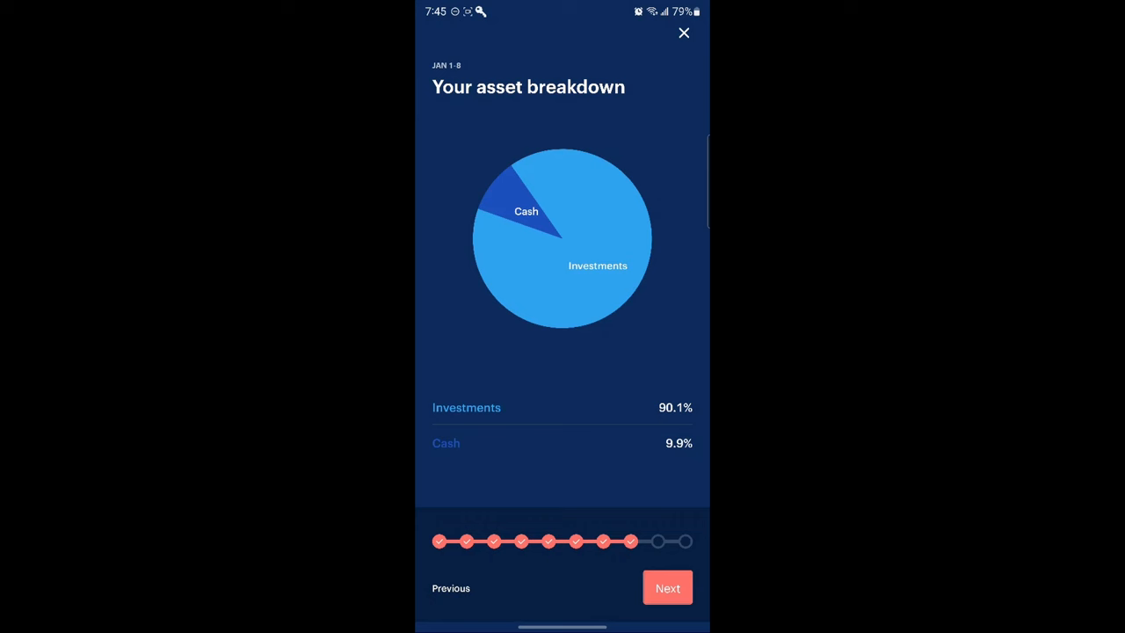
pyautogui.click(668, 587)
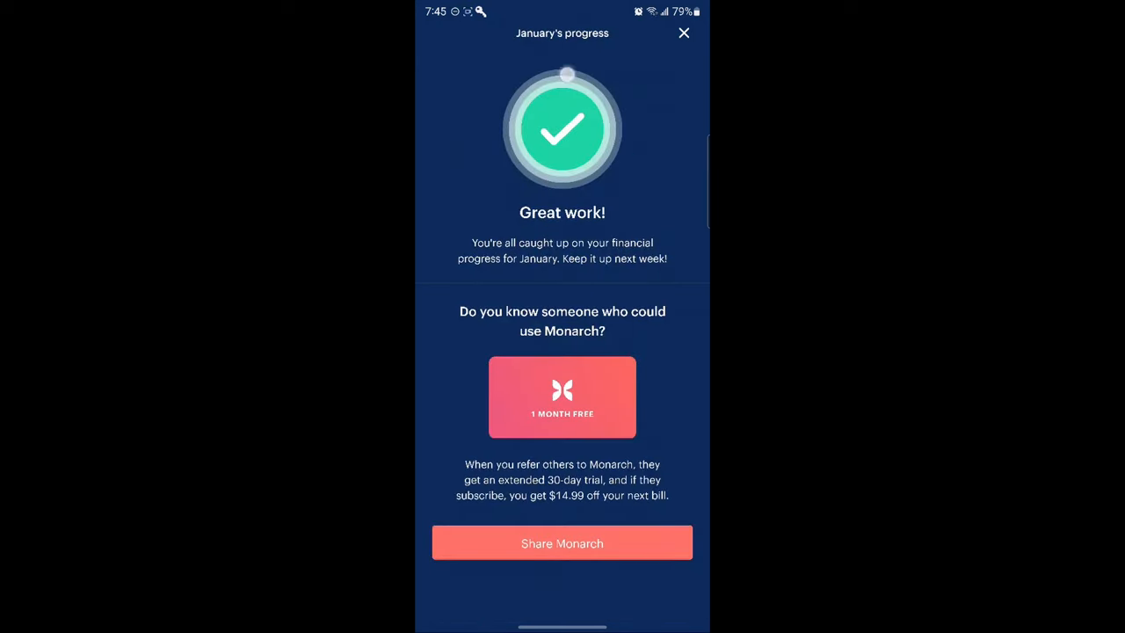
pyautogui.click(683, 32)
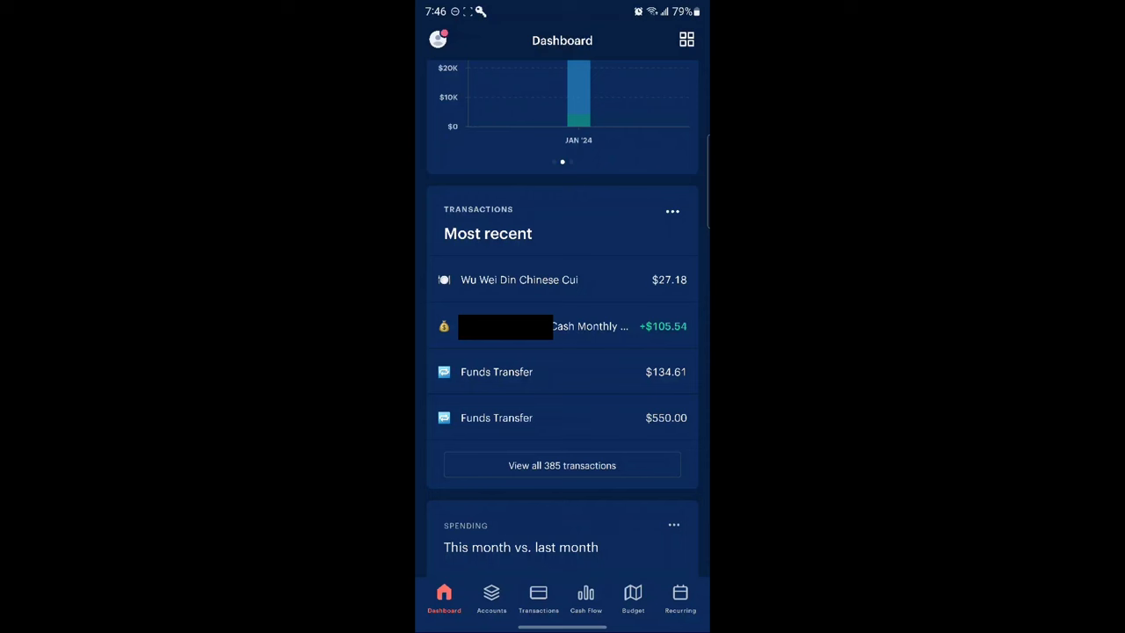
# Step: Scroll the dashboard through spending, recurring, investments and goals cards, then show the Accounts overview
pyautogui.scroll(-3)
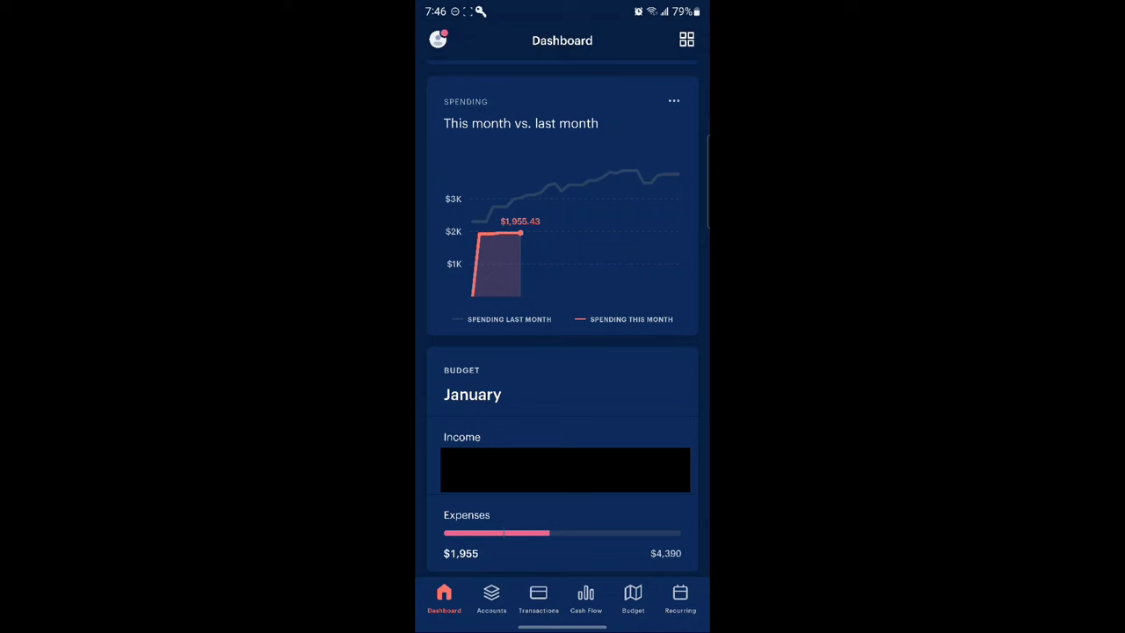
pyautogui.scroll(-3)
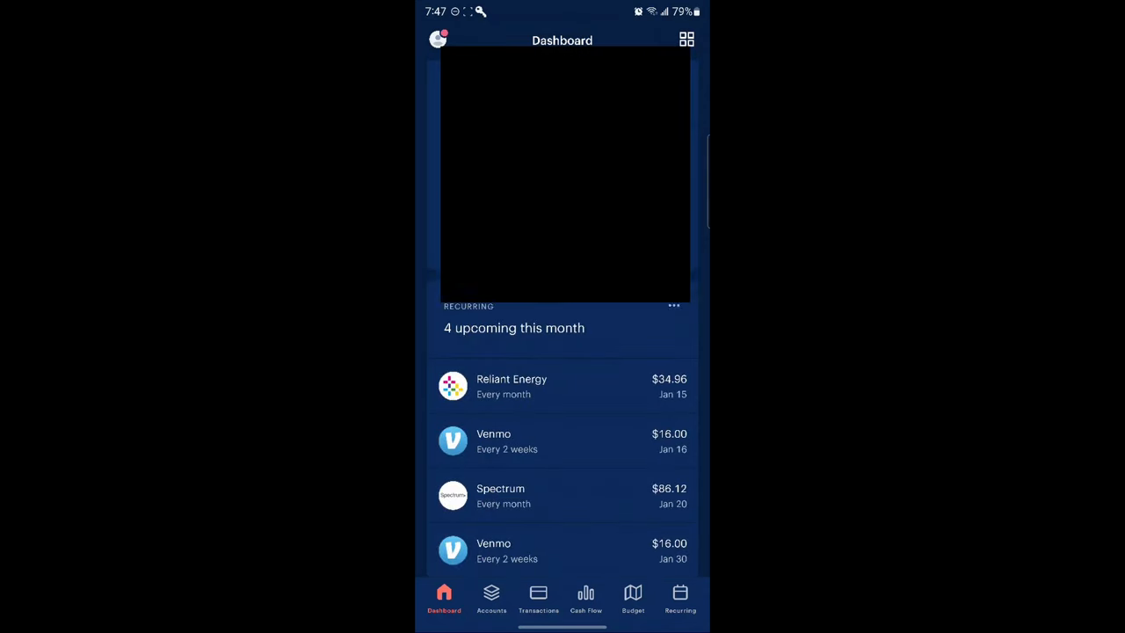
pyautogui.scroll(-3)
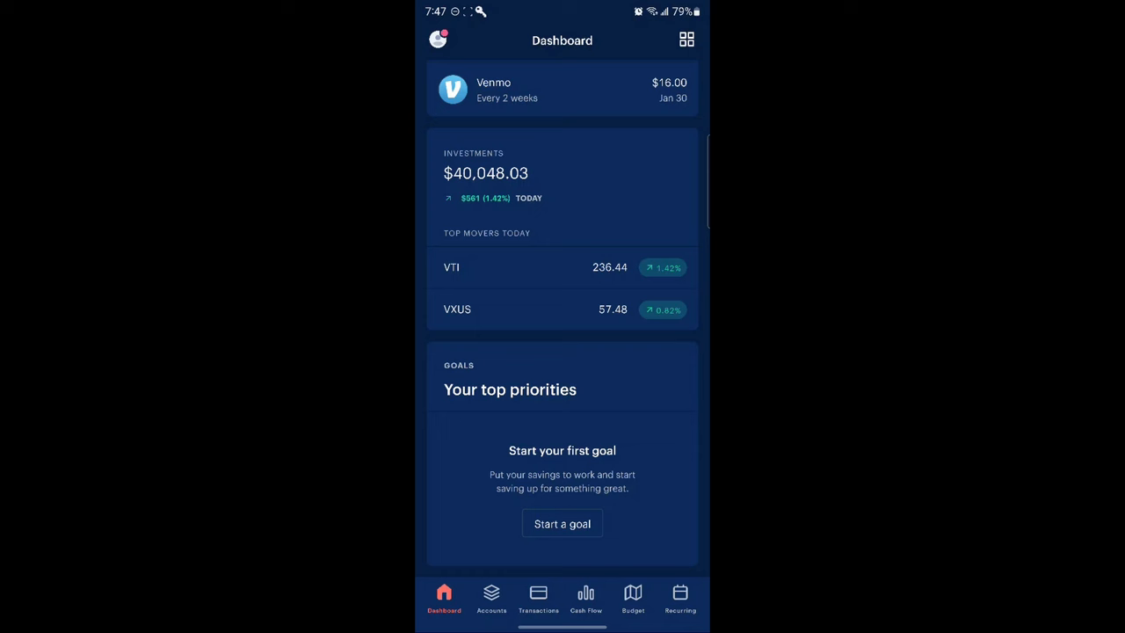
pyautogui.click(492, 597)
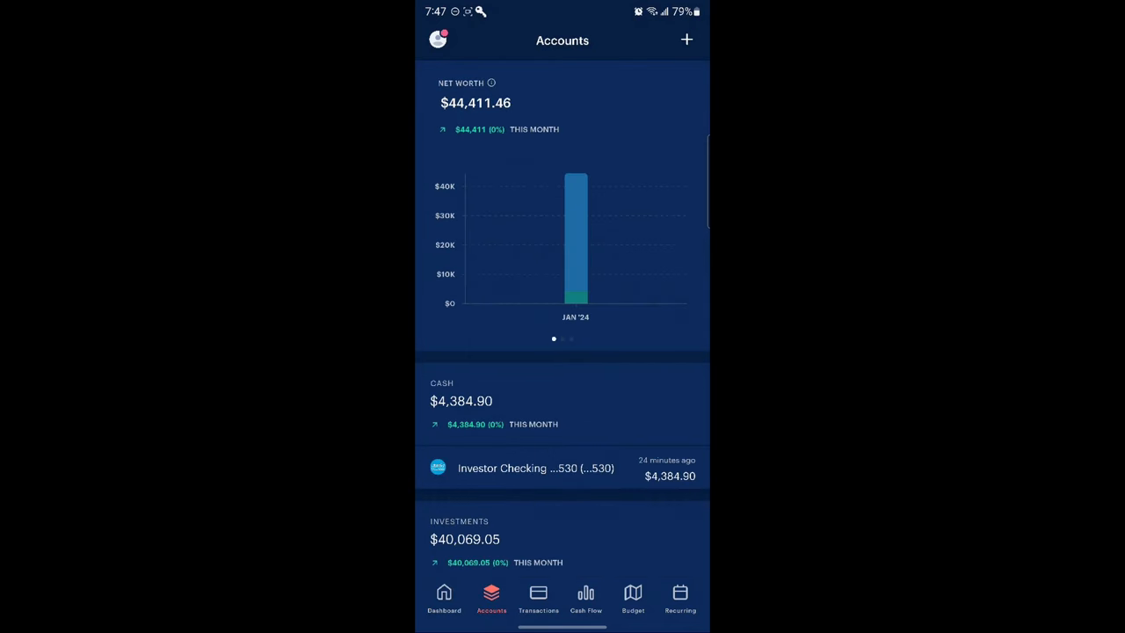
# Step: Check the transactions list and the Investments page with its allocation chart, then return to the dashboard
pyautogui.click(538, 597)
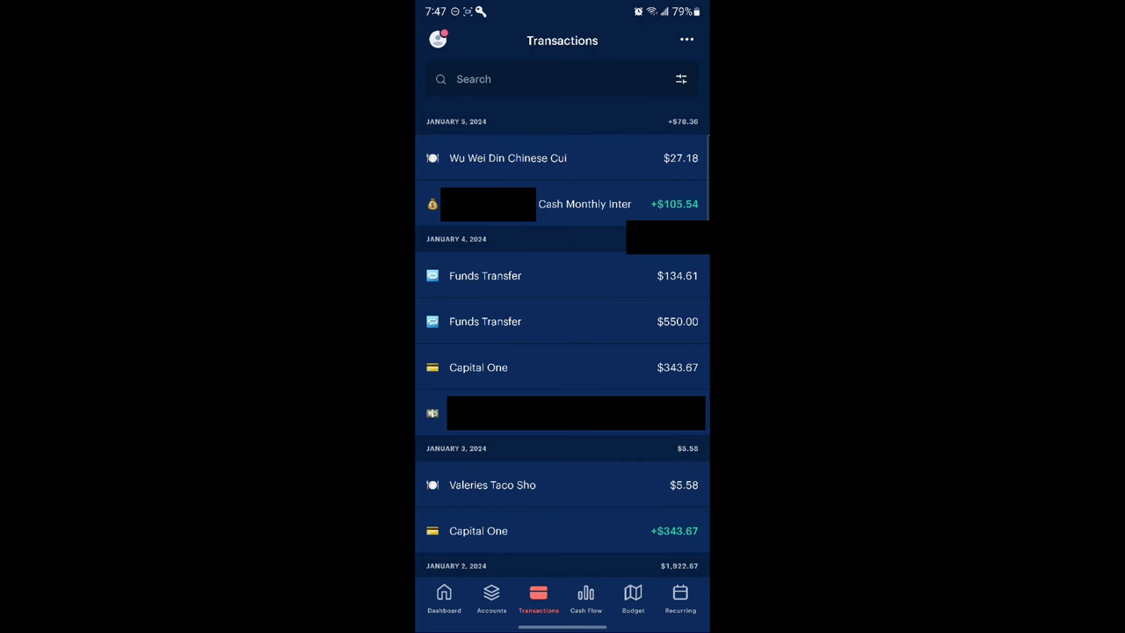
pyautogui.click(443, 597)
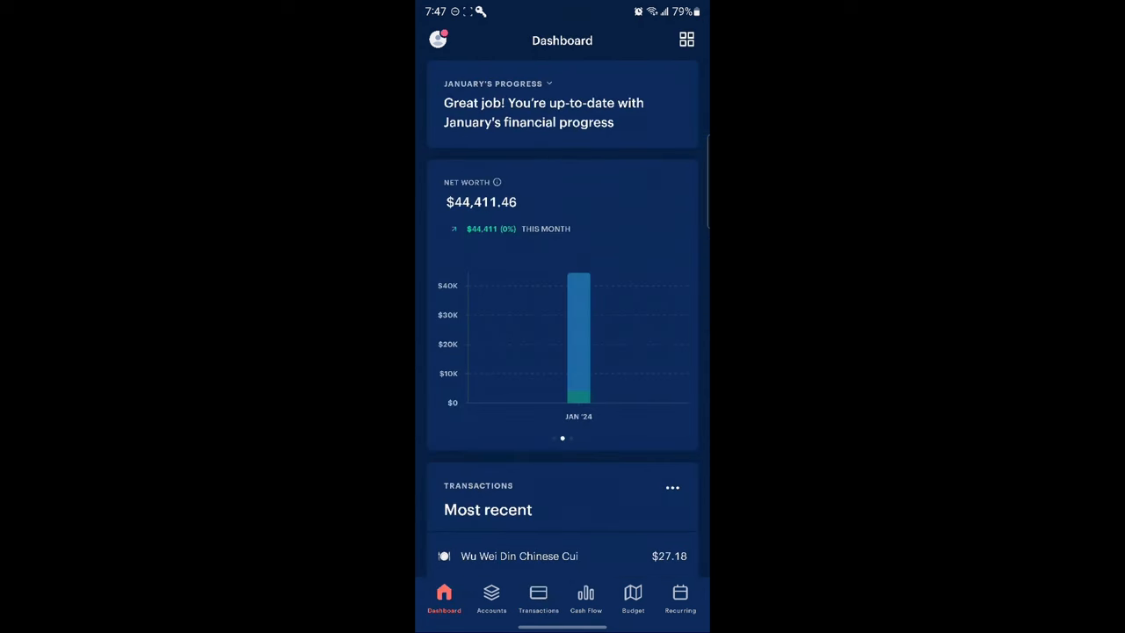
pyautogui.click(685, 39)
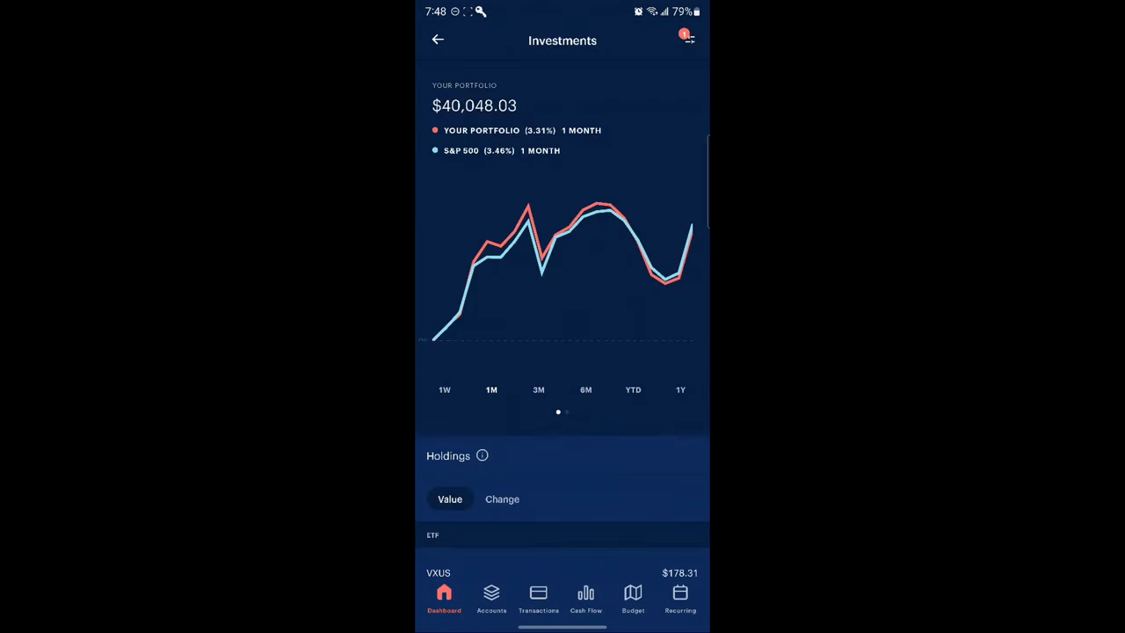
pyautogui.hscroll(-3)
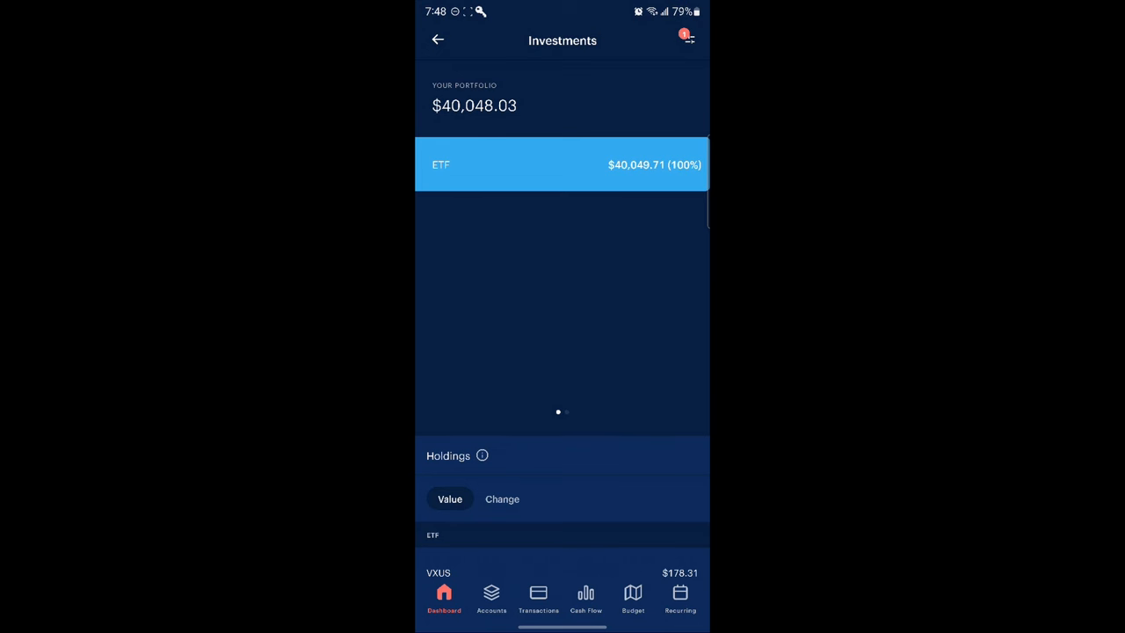
pyautogui.click(442, 598)
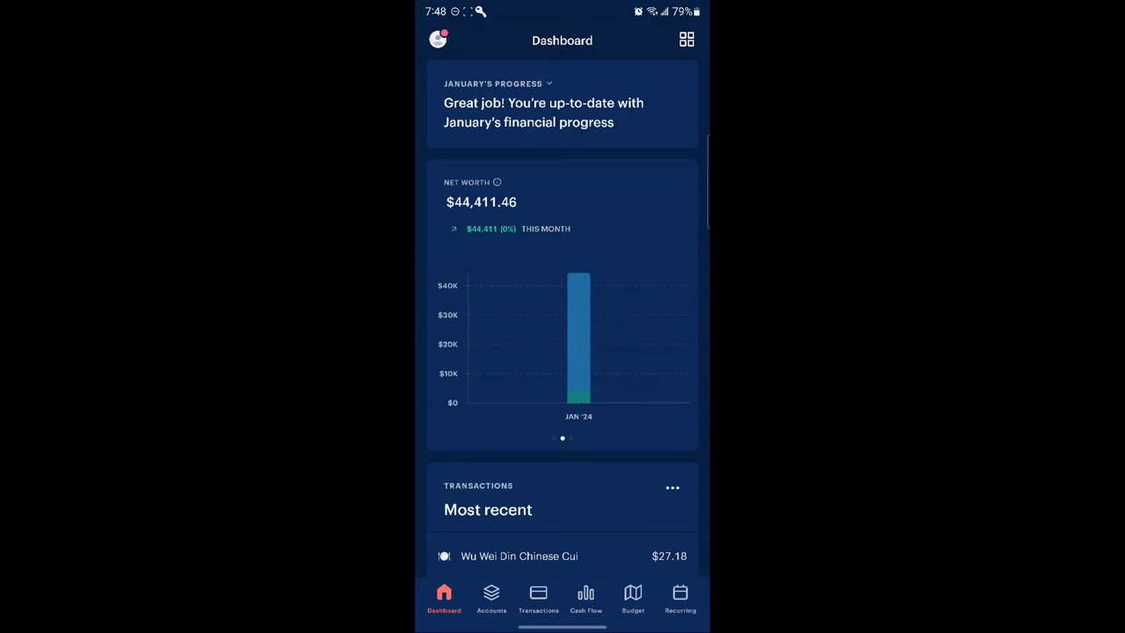